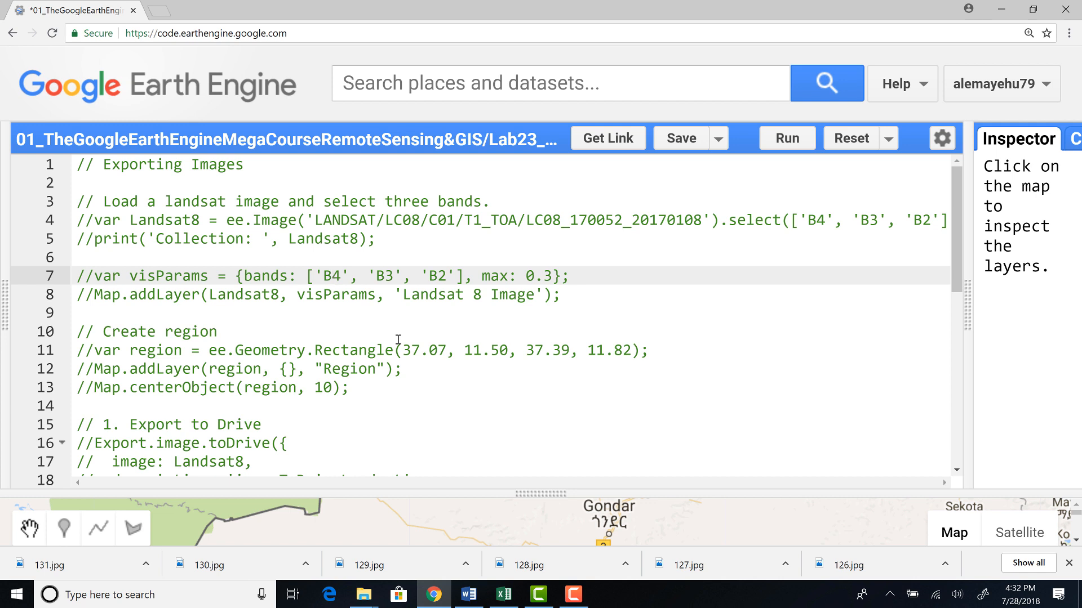
Uncomment var Landsat8 = ee.Image(...).select(B4, B3, B2) and highlight its variable, image call and bands
left_click(96, 221)
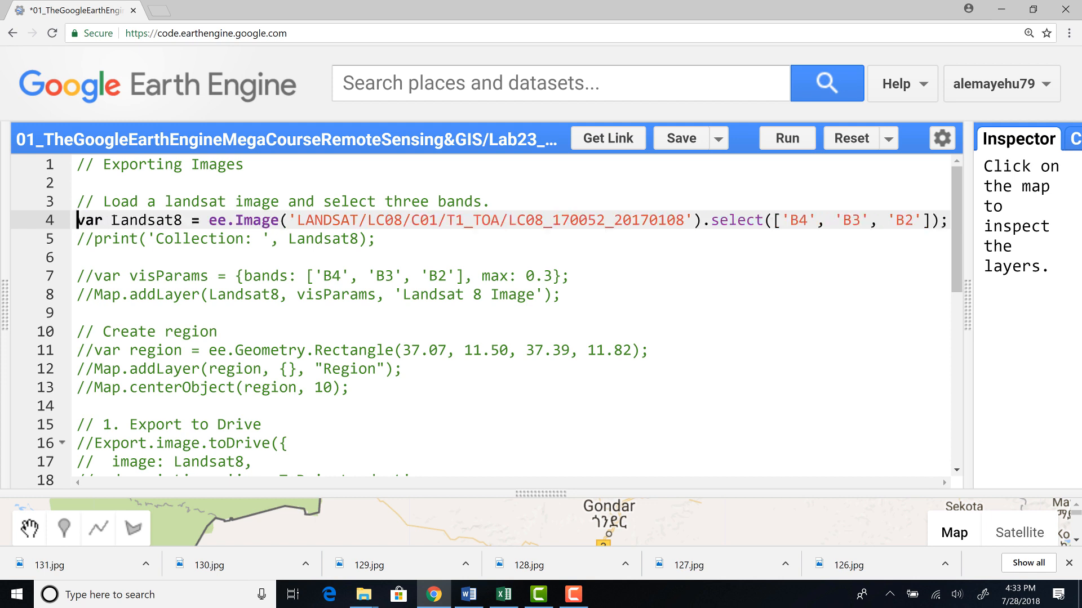
double_click(146, 221)
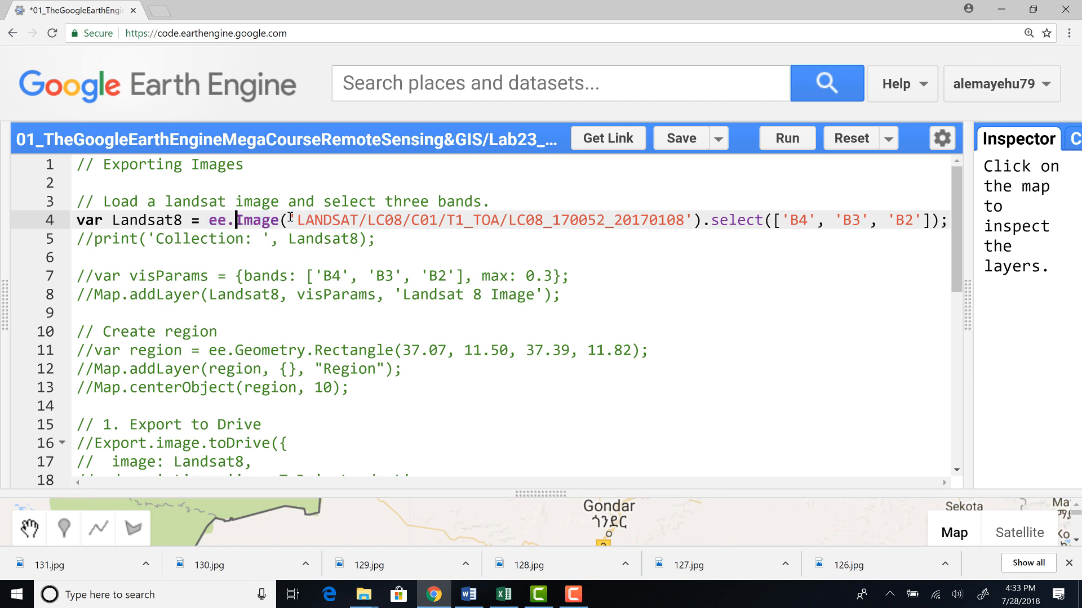
double_click(483, 220)
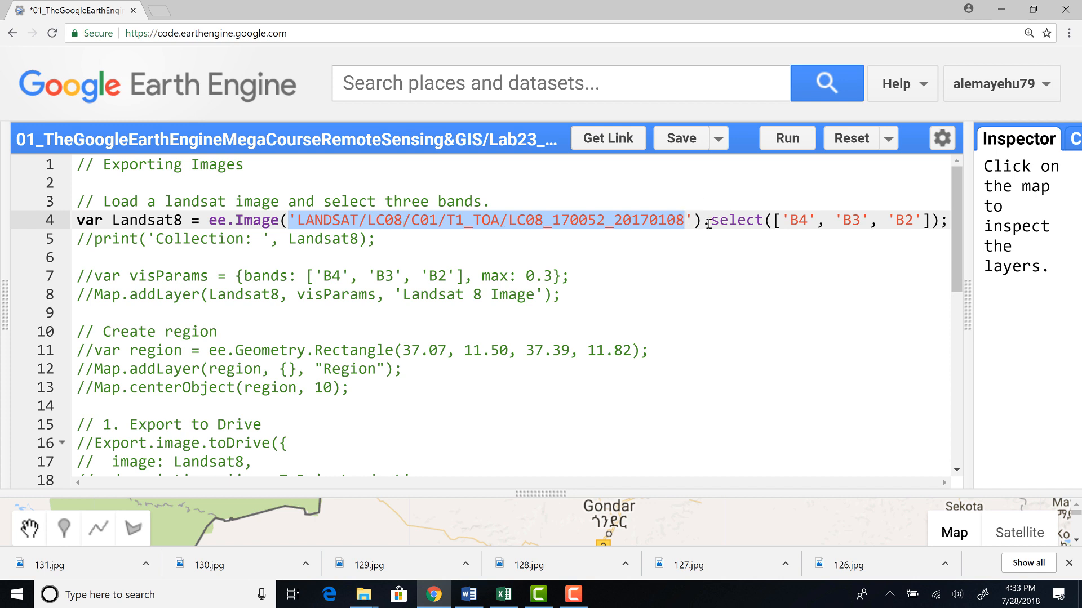
left_click(714, 221)
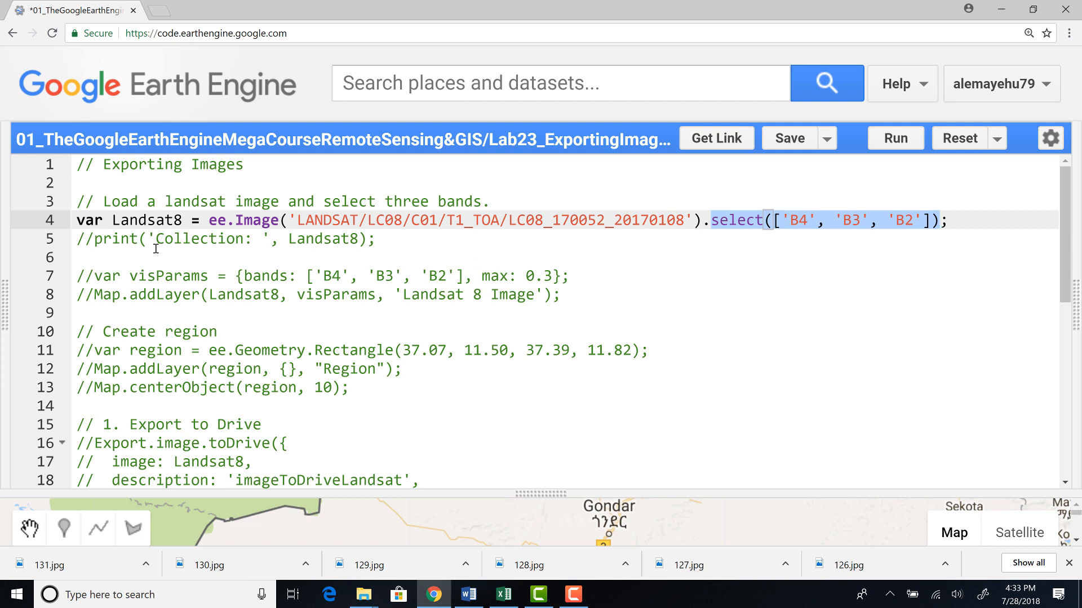
mouse_move(743, 234)
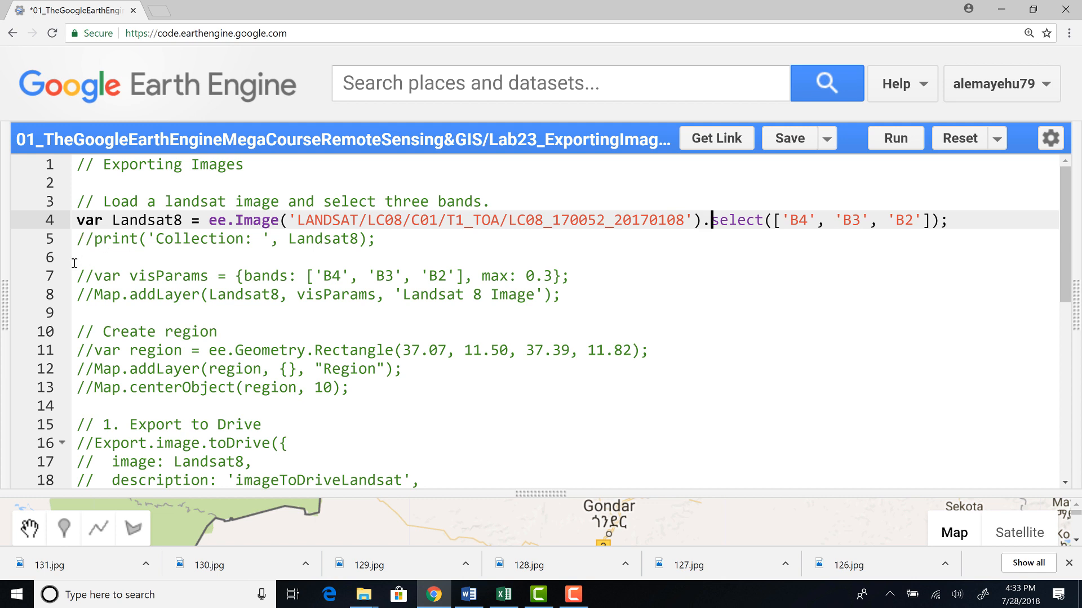
mouse_move(116, 281)
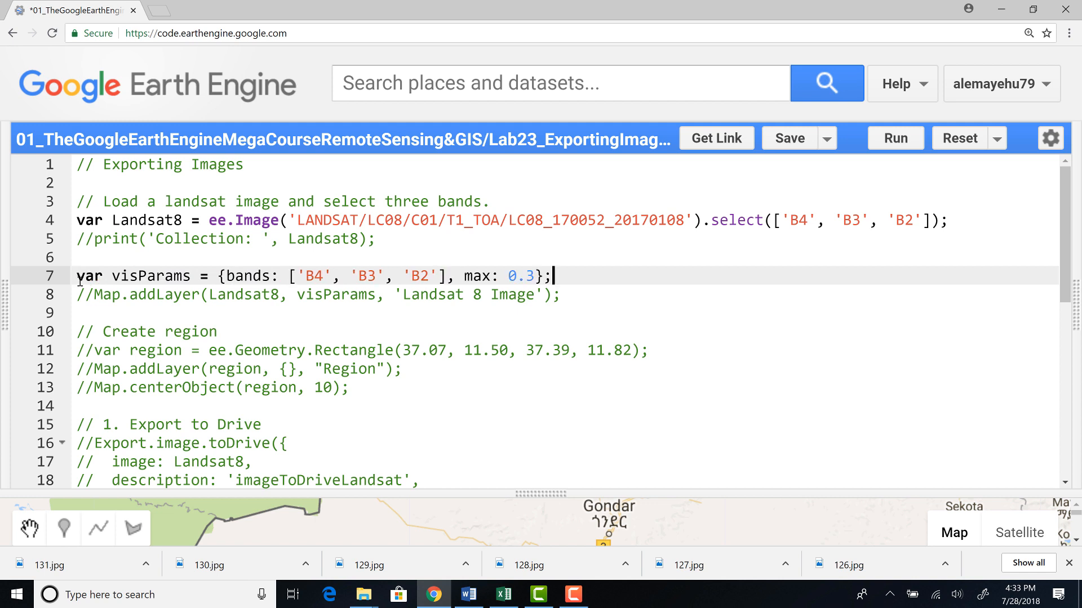
Activate visParams (bands B4, B3, B2) and Map.addLayer(Landsat8, visParams, 'Landsat 8 Image')
double_click(150, 276)
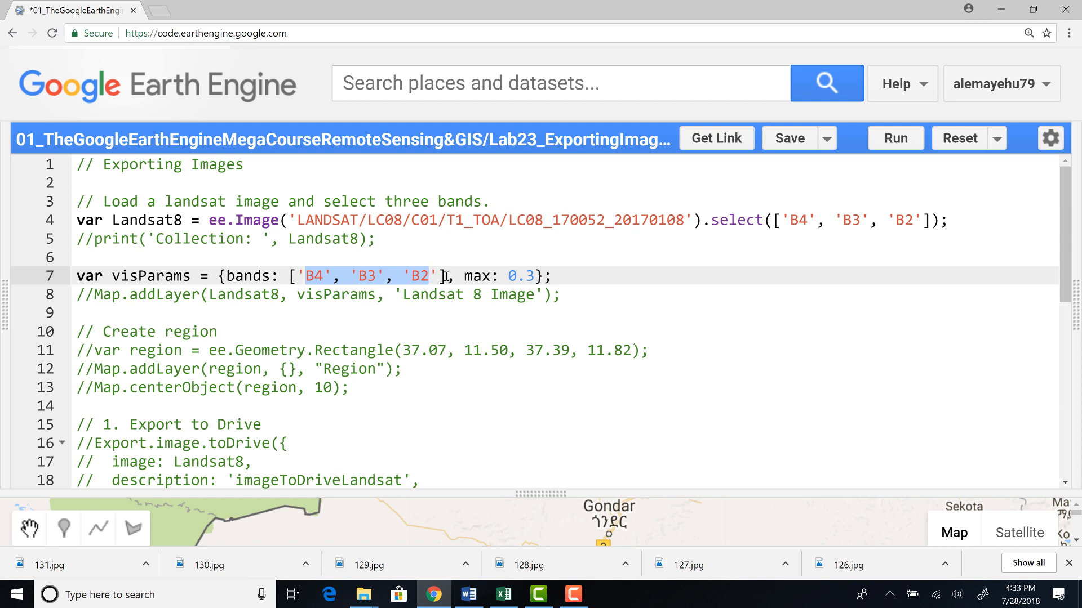
left_click(452, 277)
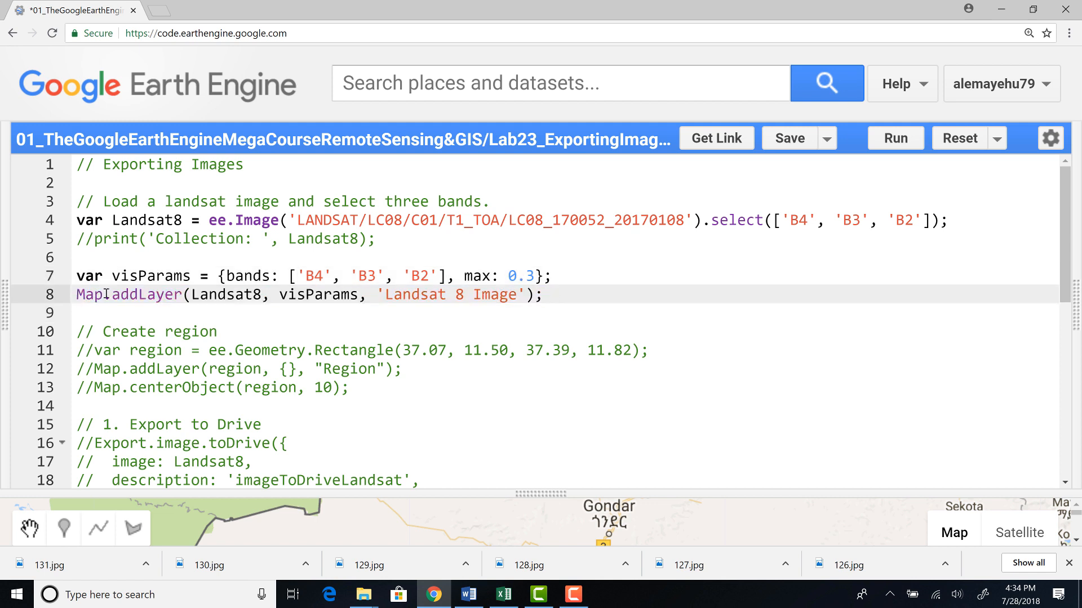
double_click(104, 294)
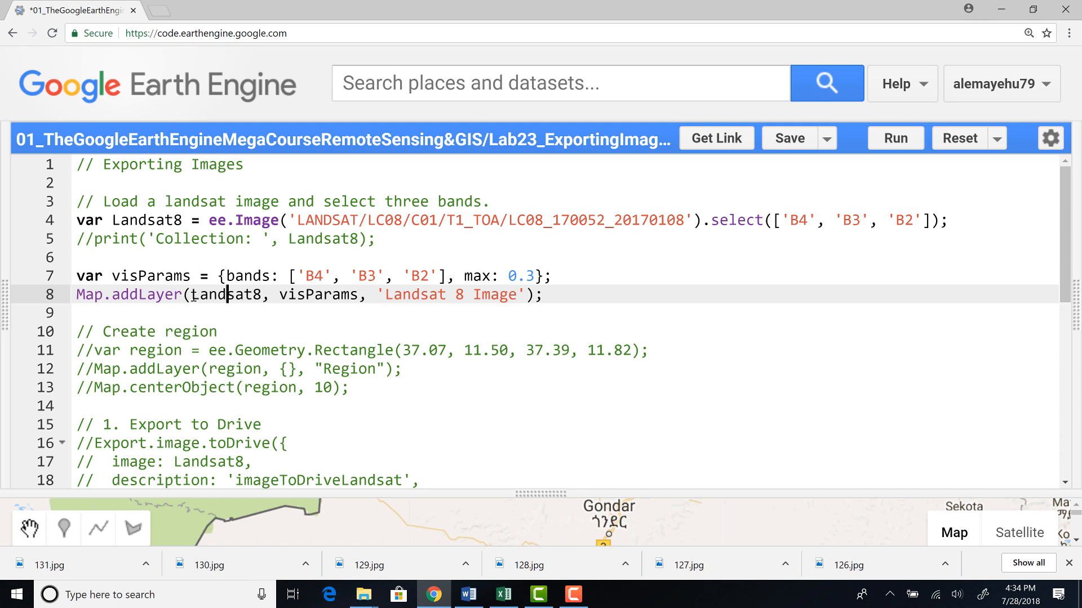
double_click(223, 294)
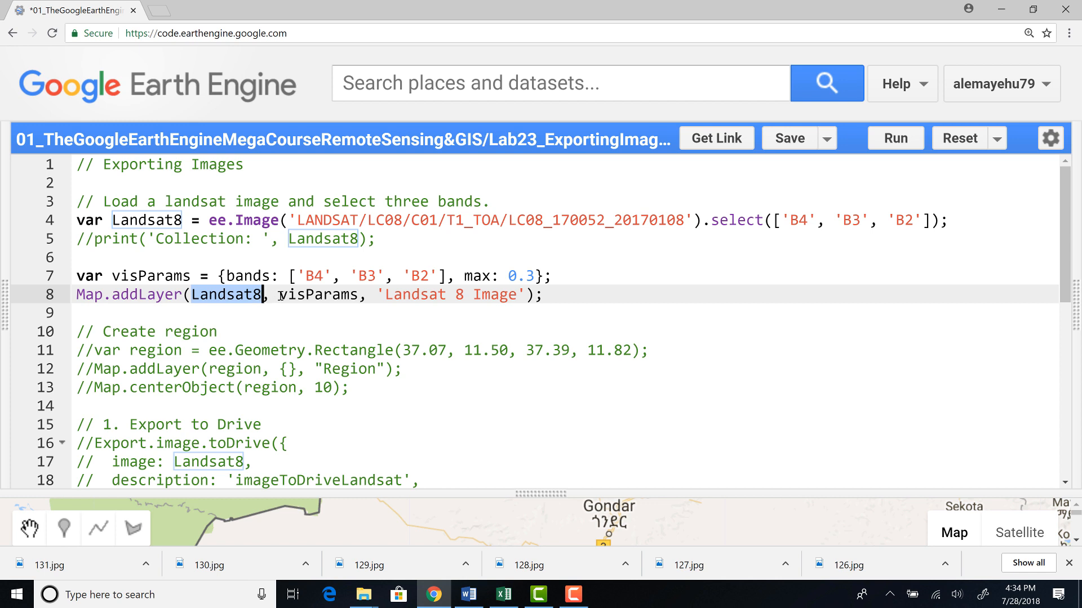
double_click(316, 295)
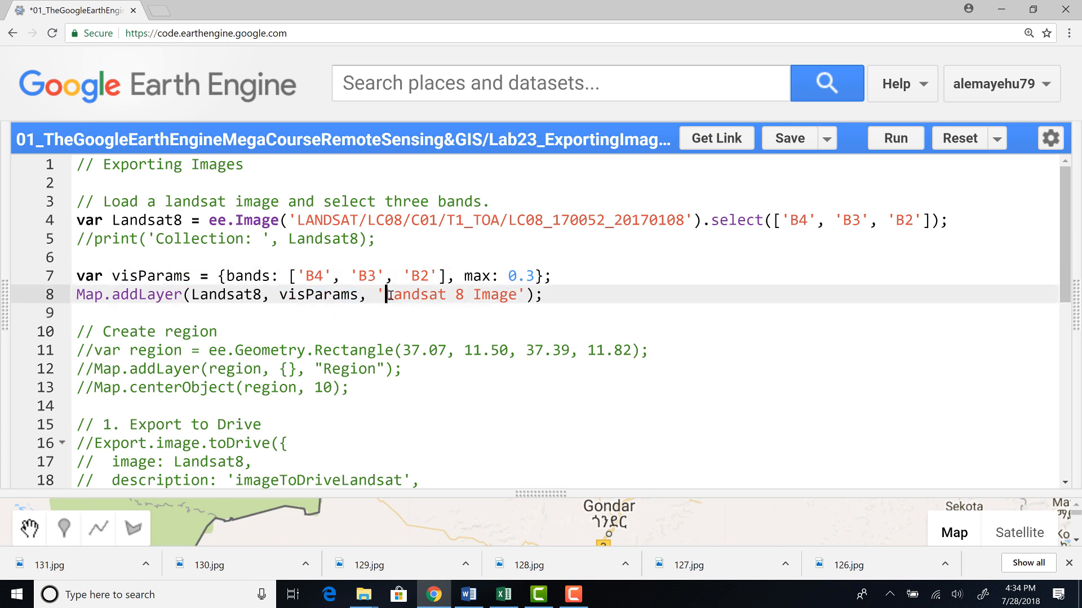
double_click(451, 294)
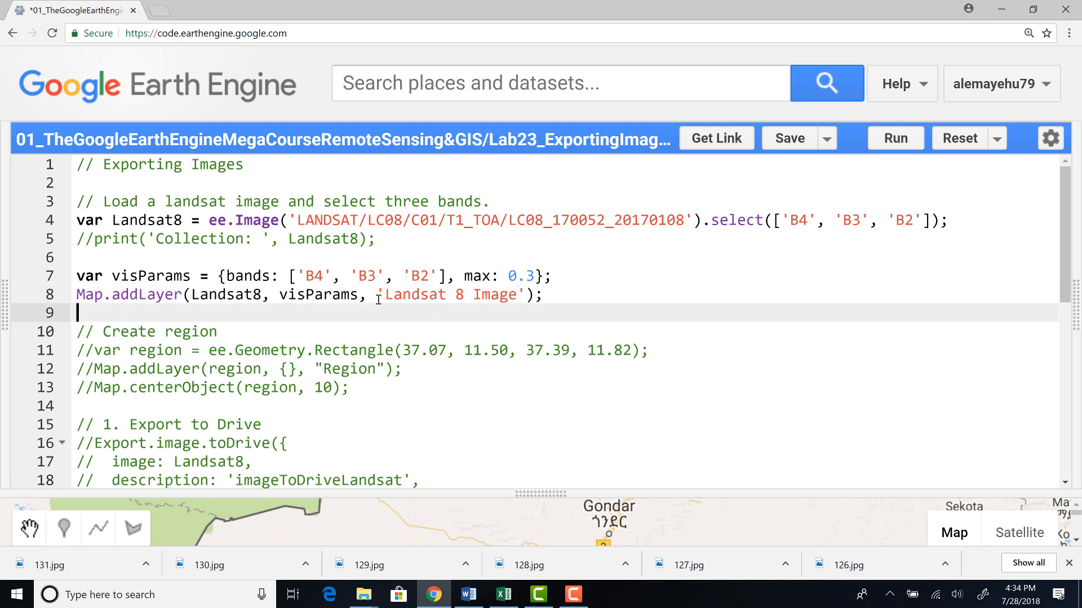
mouse_move(522, 295)
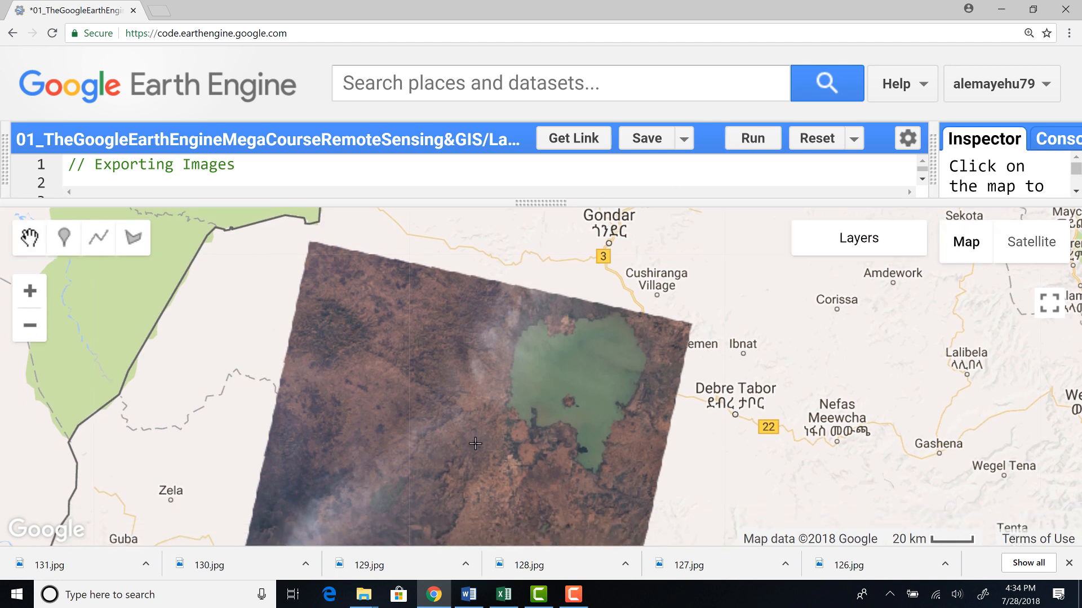
Inspect Landsat pixel values, then pan and zoom in on the lake and Bahir Dar
left_click(474, 444)
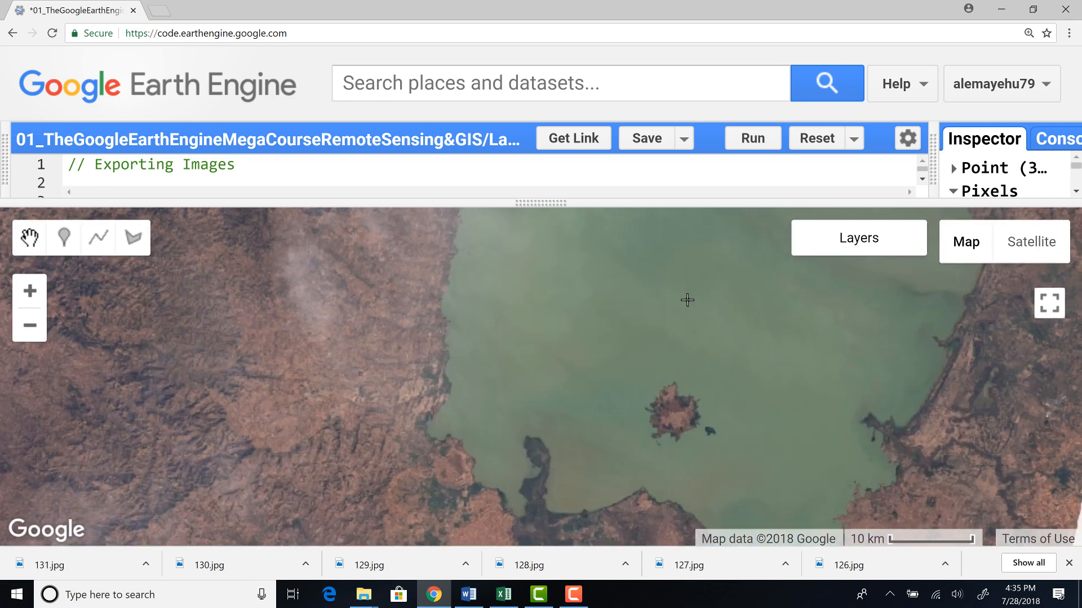
left_click_drag(688, 300, 694, 400)
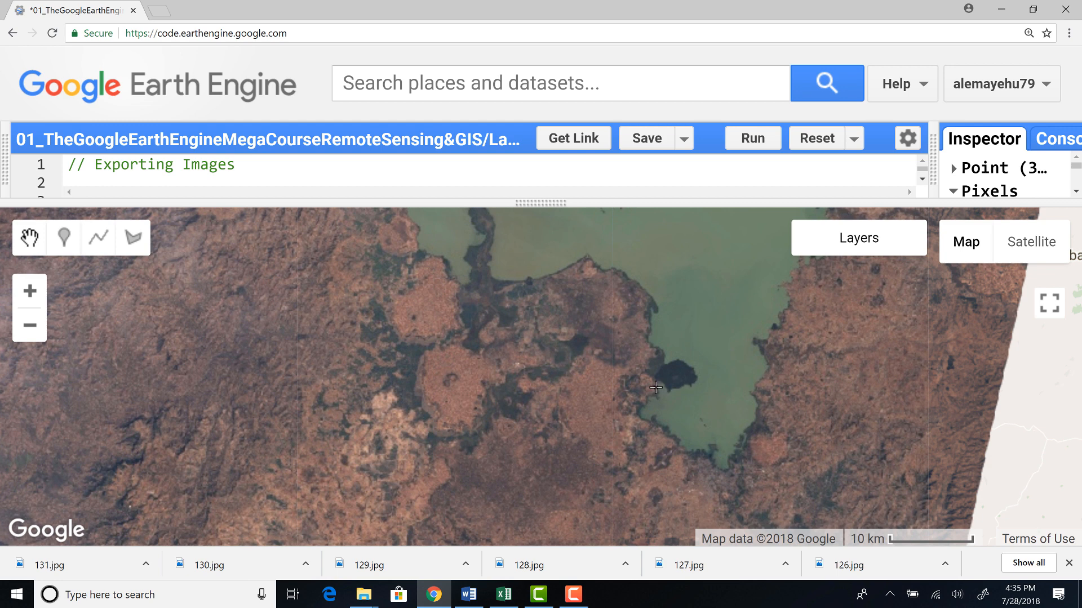
mouse_move(638, 408)
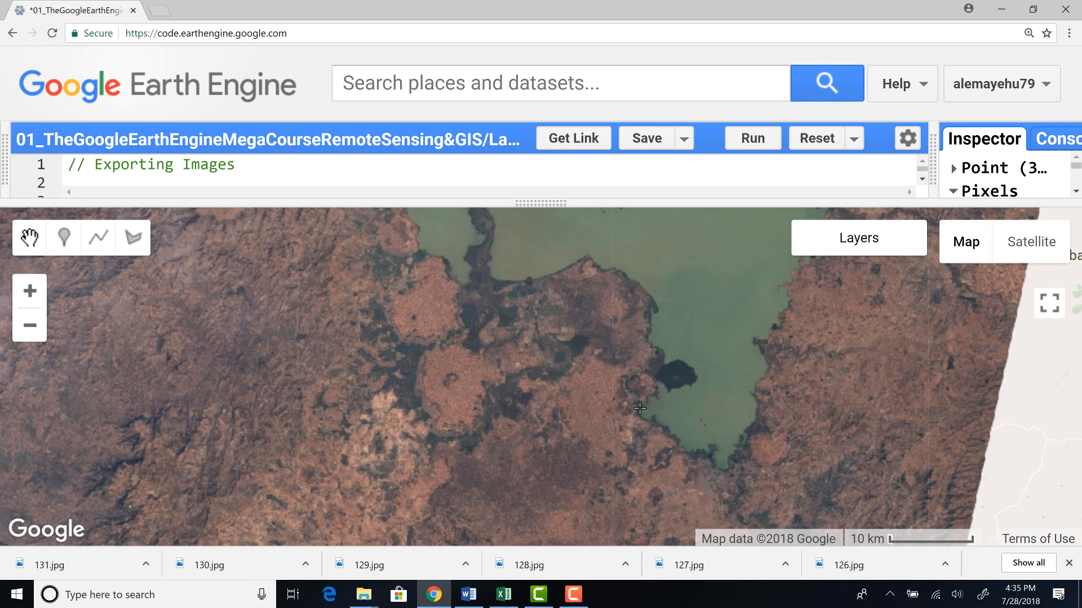
mouse_move(638, 414)
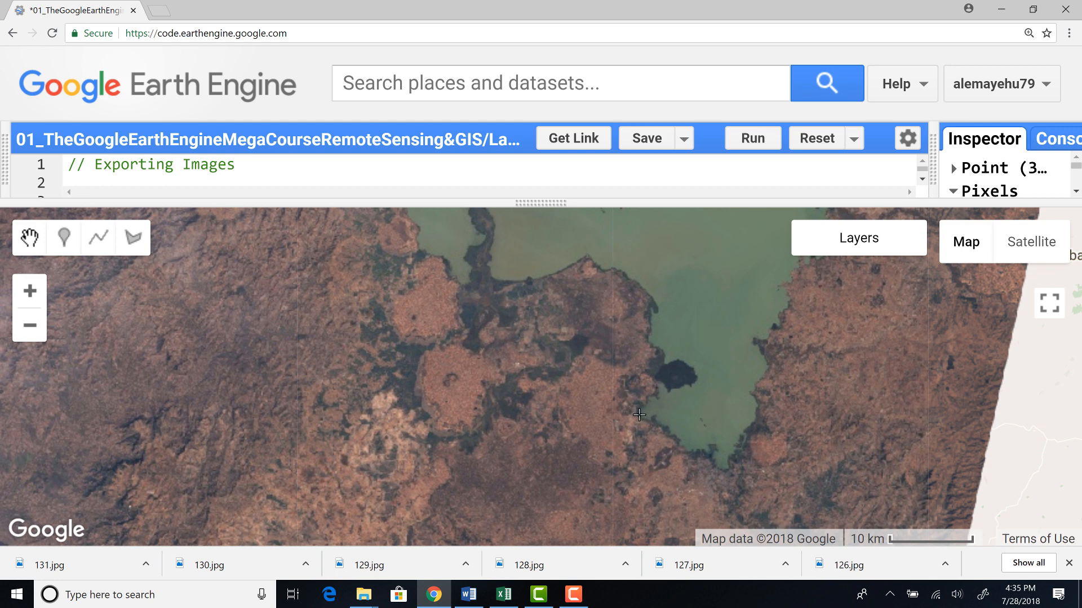
left_click(964, 241)
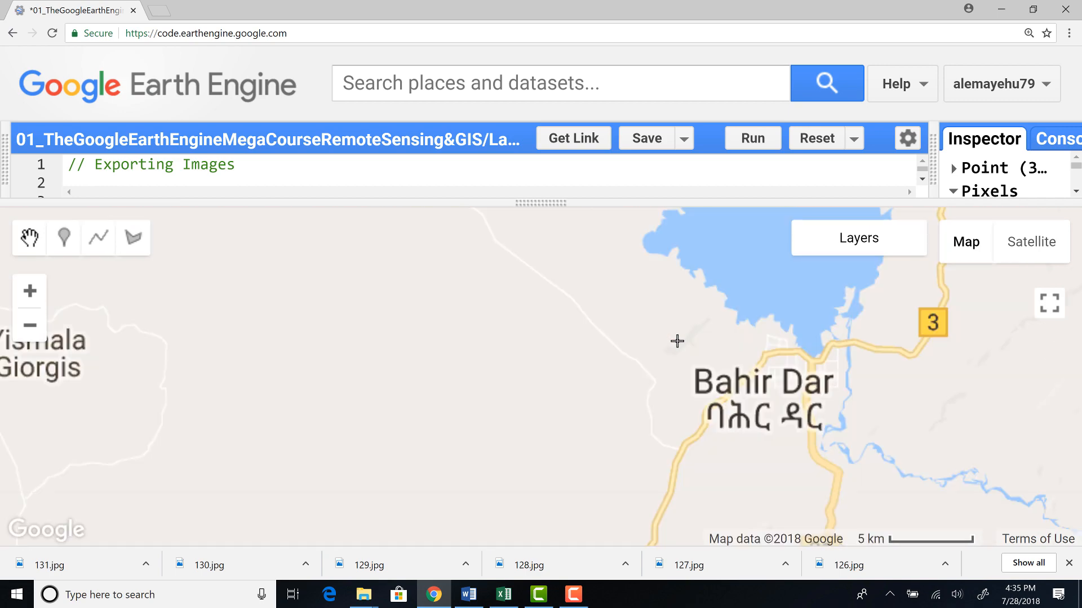
left_click(1031, 242)
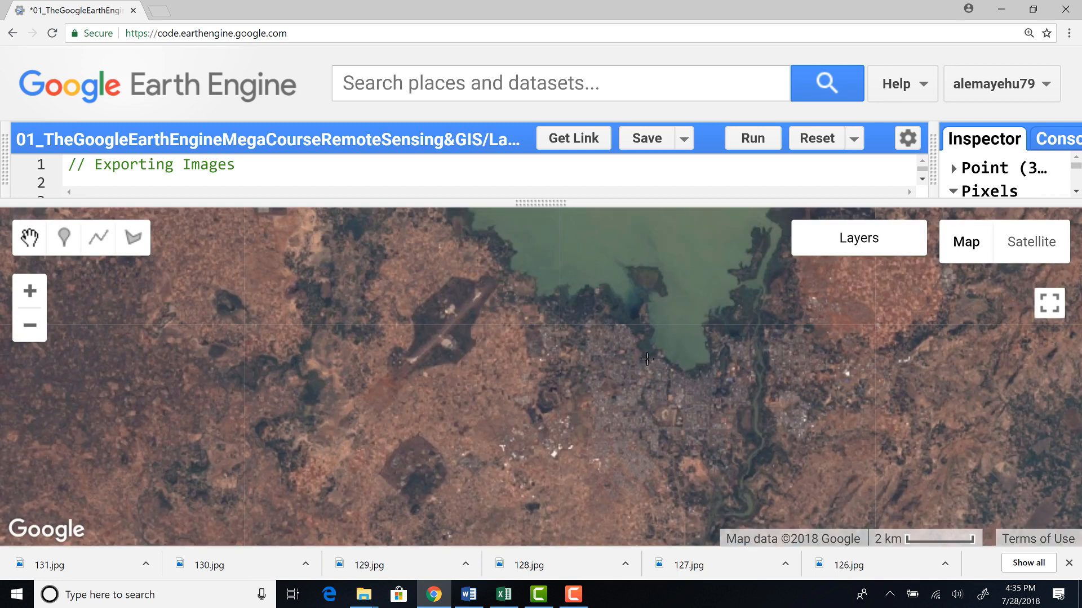
left_click(965, 242)
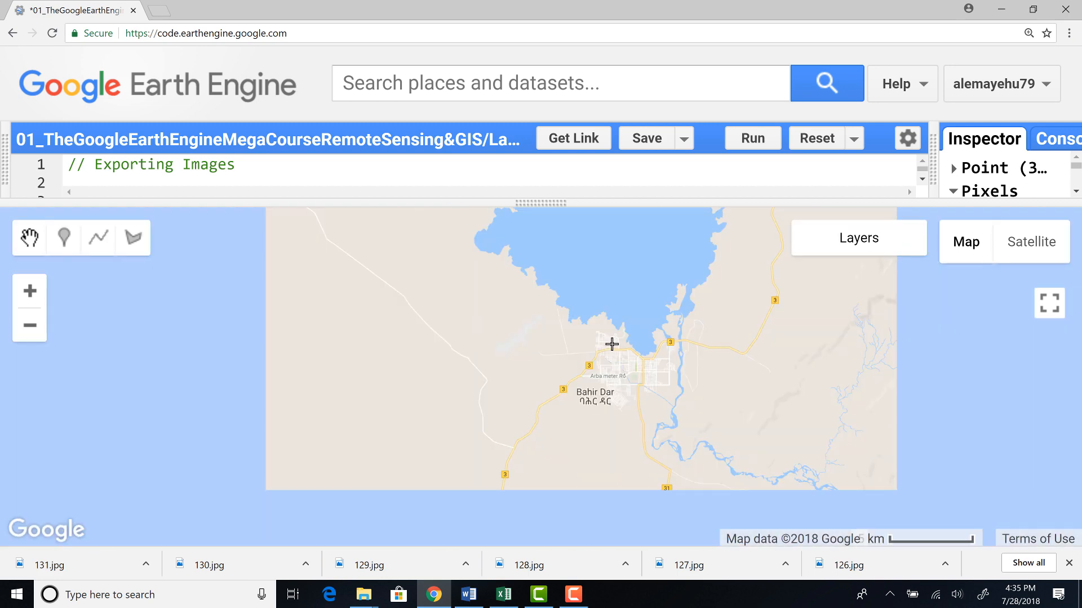
scroll("down", 3)
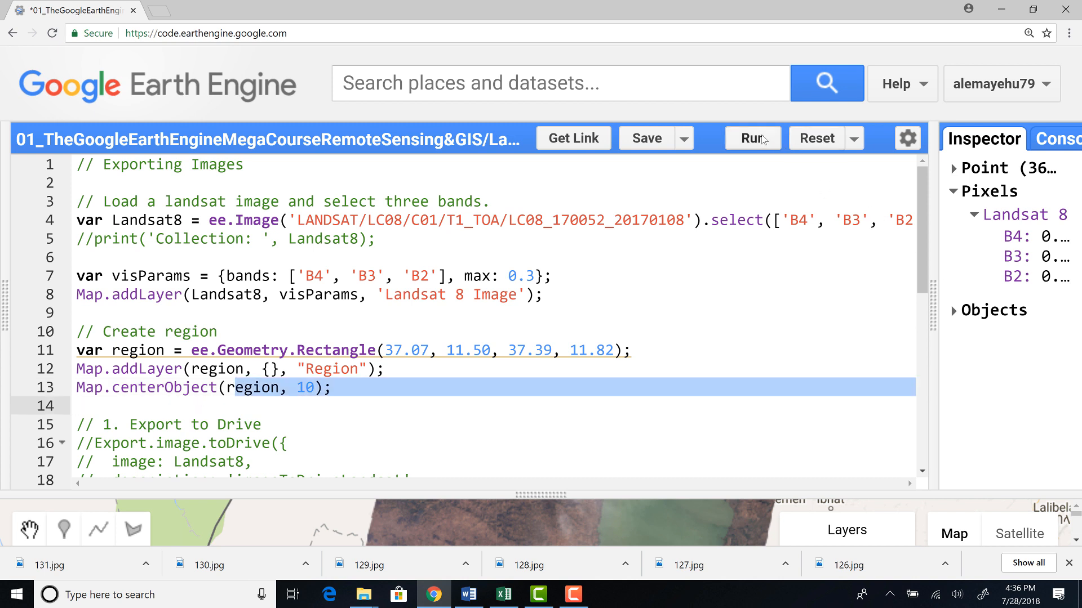
Run the script and zoom out to see the dark region rectangle over the lake's southern shore
left_click(751, 138)
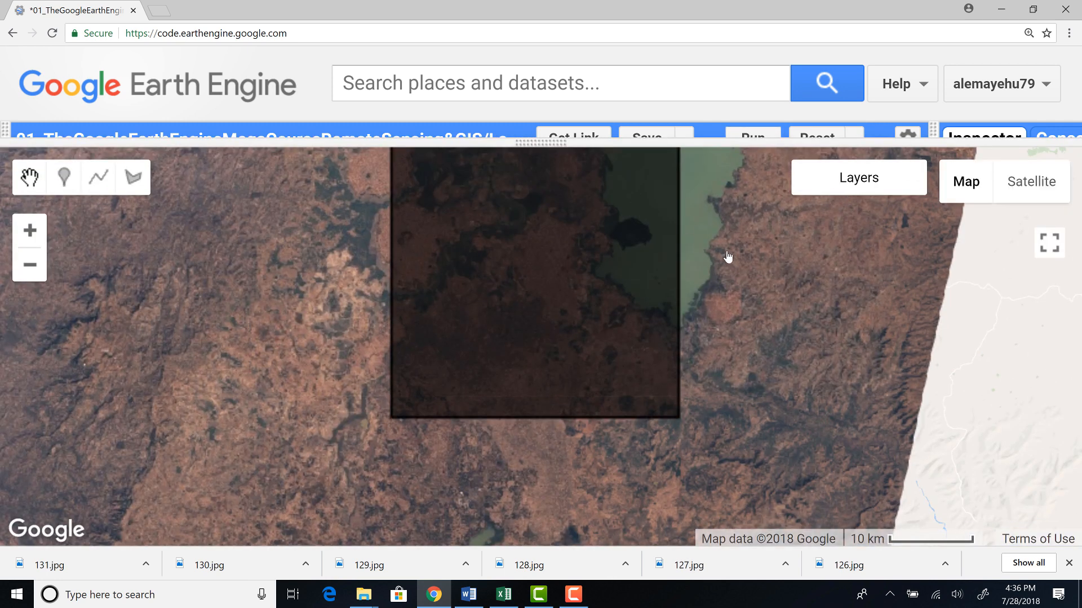
scroll("down", 3)
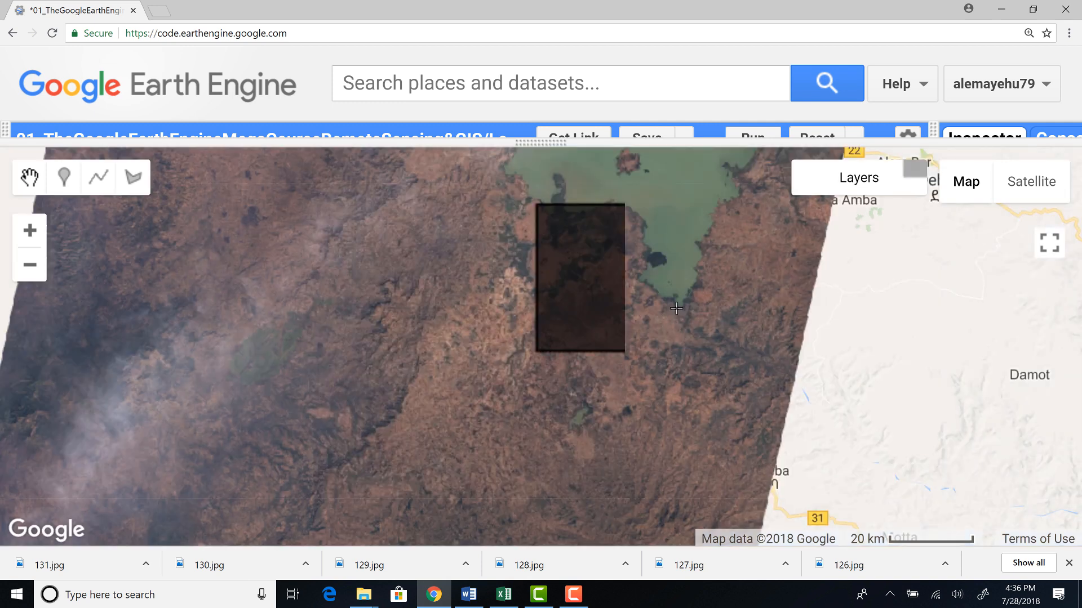
left_click_drag(676, 310, 537, 206)
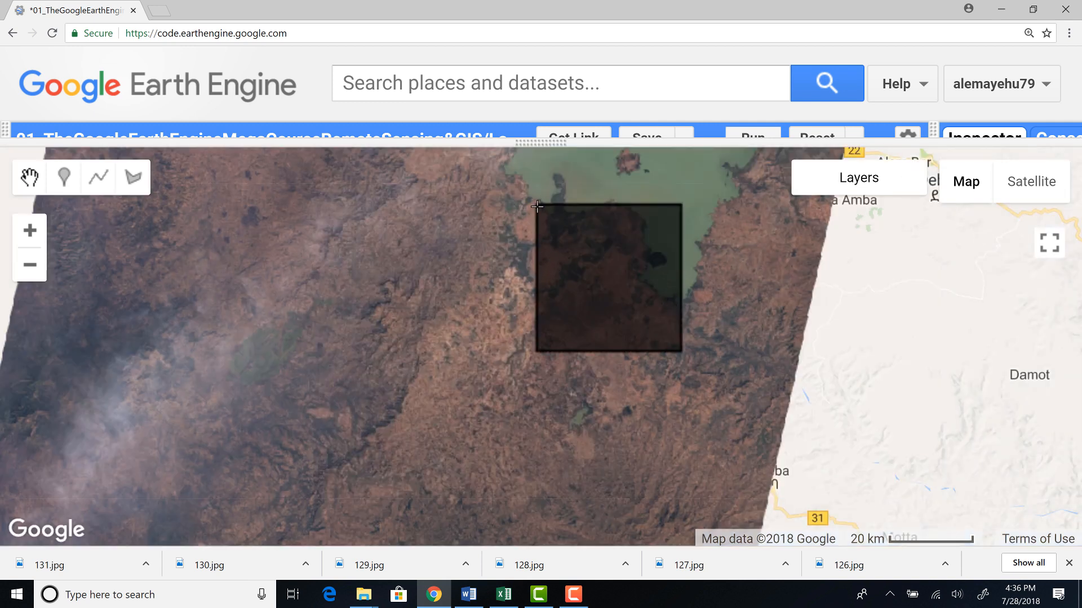
mouse_move(548, 195)
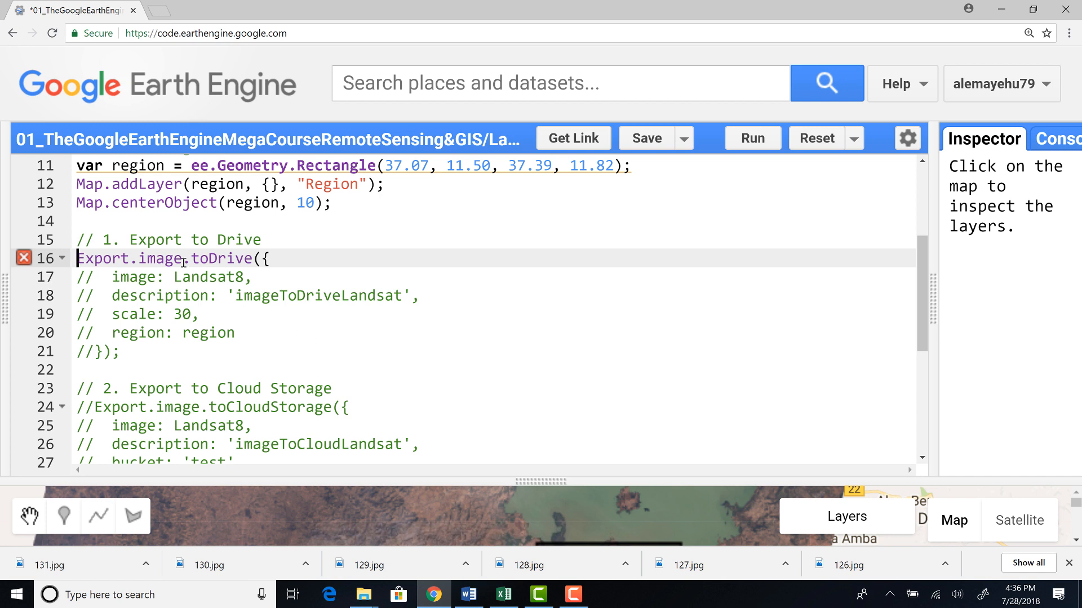
Review the Export.image.toDrive call and its image setting, and widen the right-hand panel
double_click(206, 258)
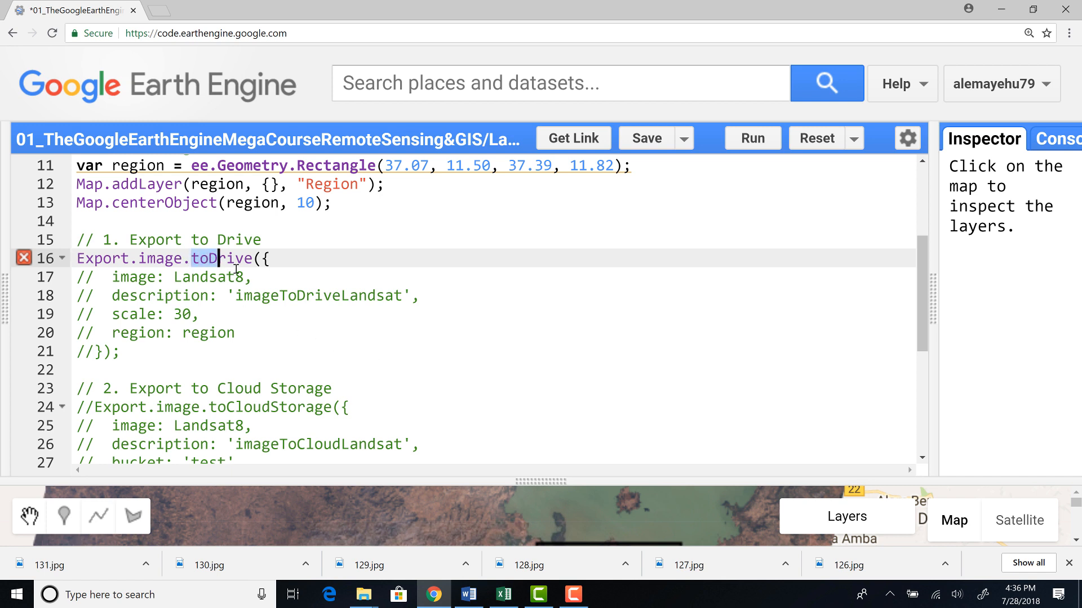
double_click(221, 258)
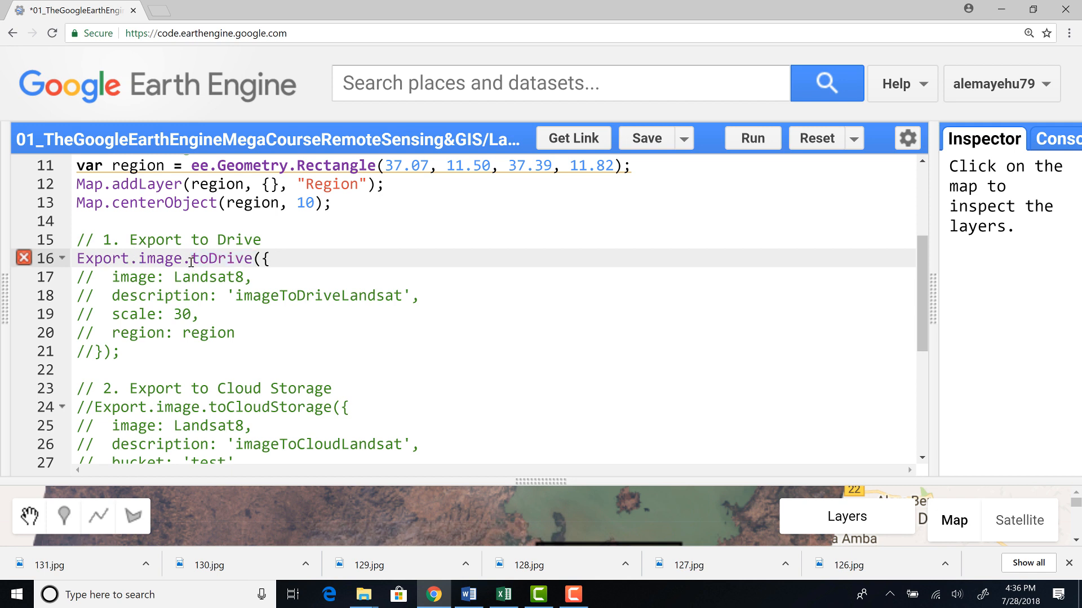
double_click(221, 259)
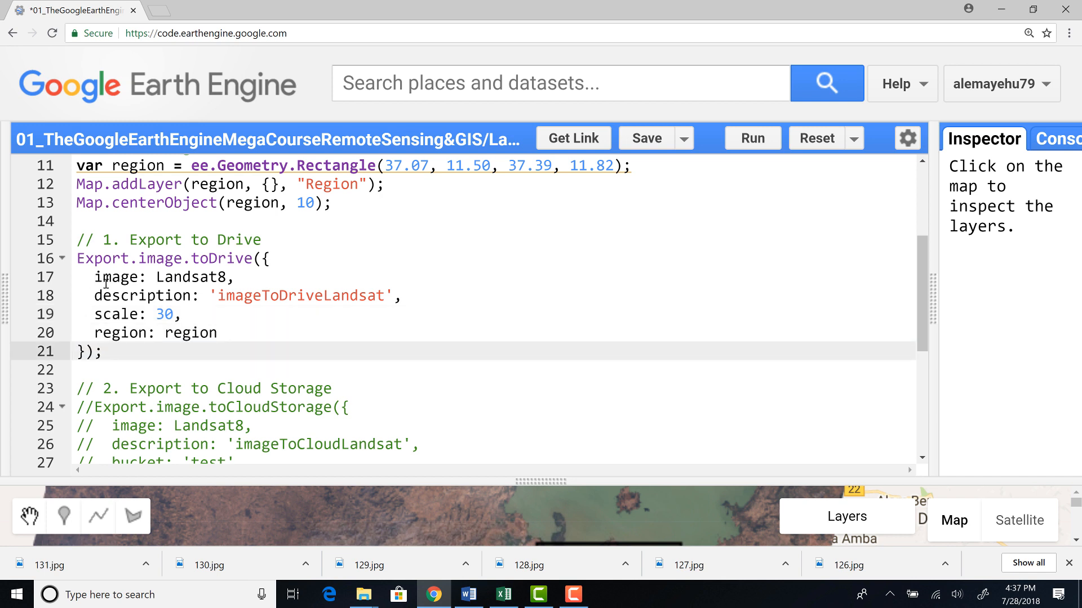
triple_click(159, 276)
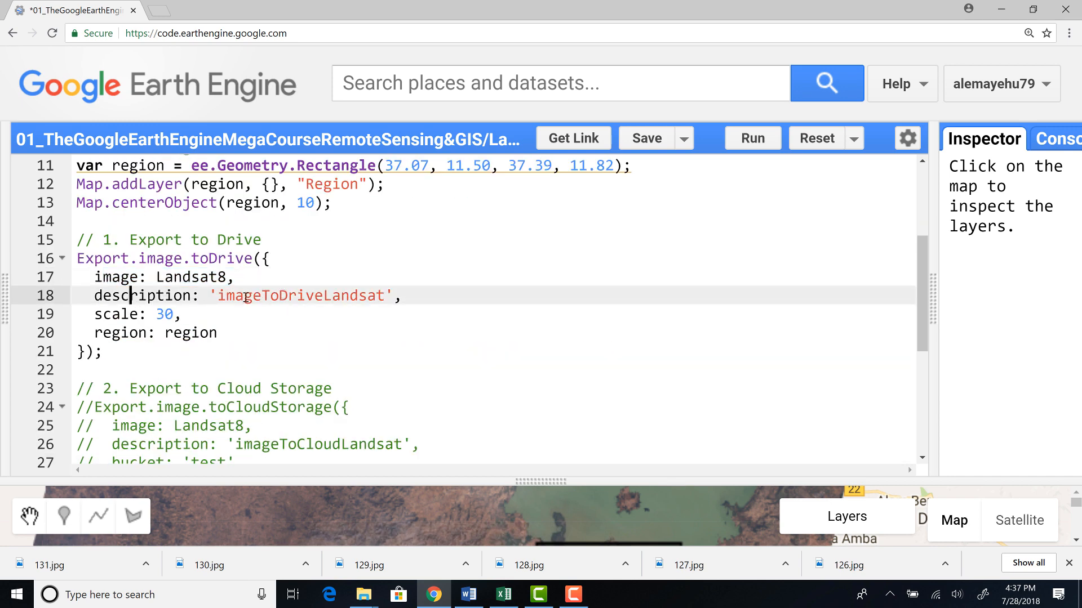
left_click_drag(233, 295, 375, 295)
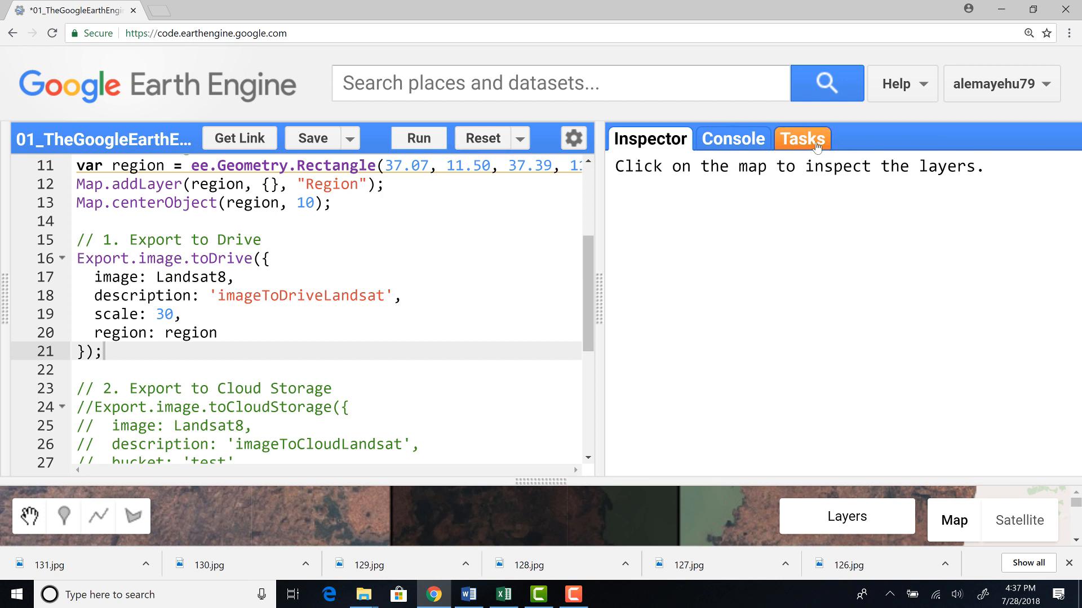
Launch the imageToDriveLandsat task from the Tasks list and confirm the export dialog
left_click(802, 138)
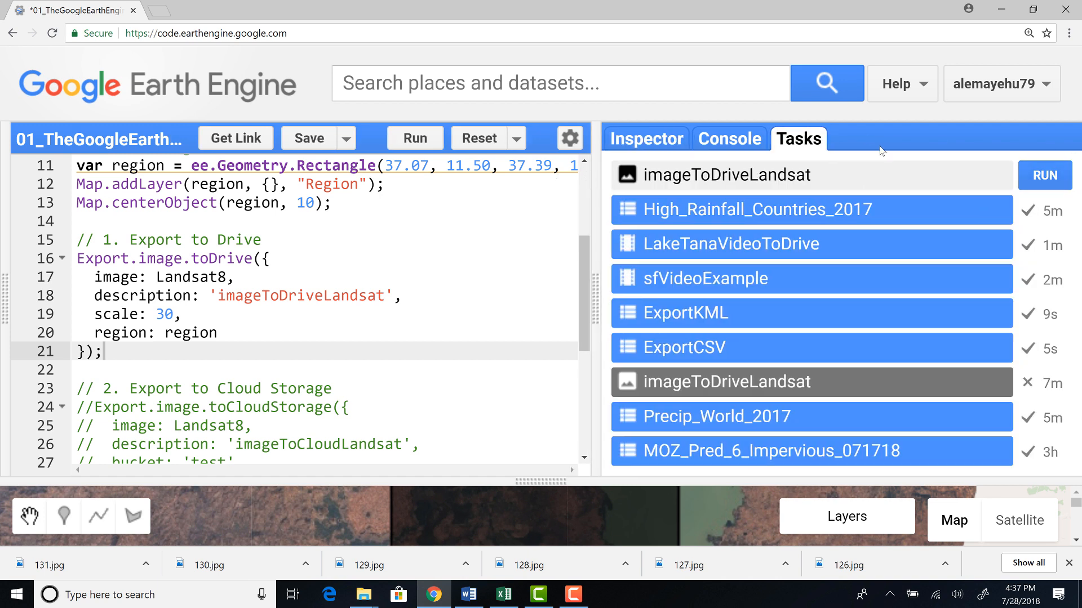
mouse_move(1044, 175)
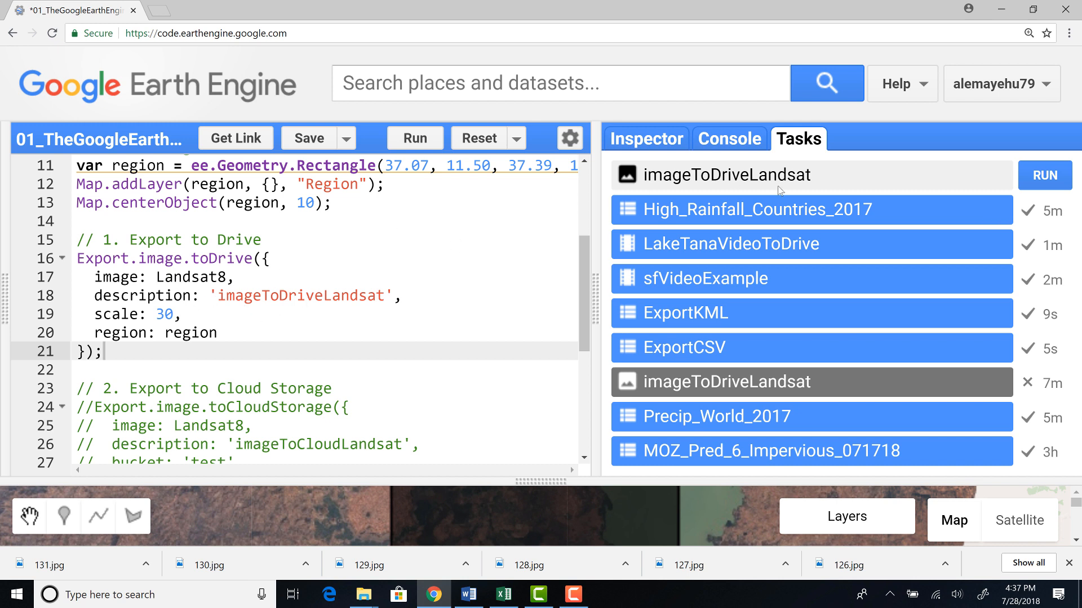
mouse_move(750, 171)
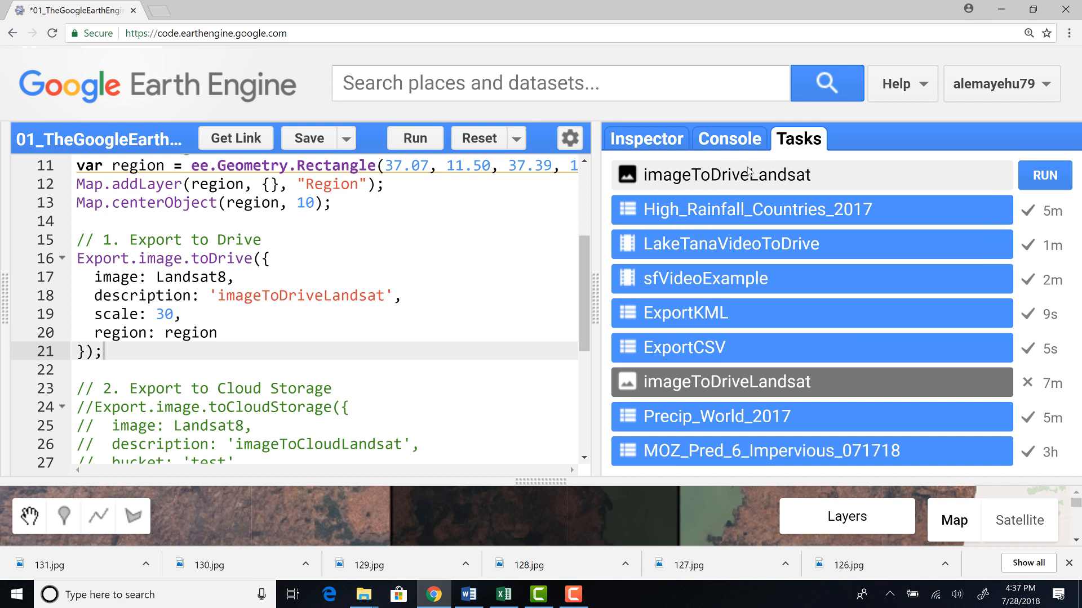
mouse_move(649, 185)
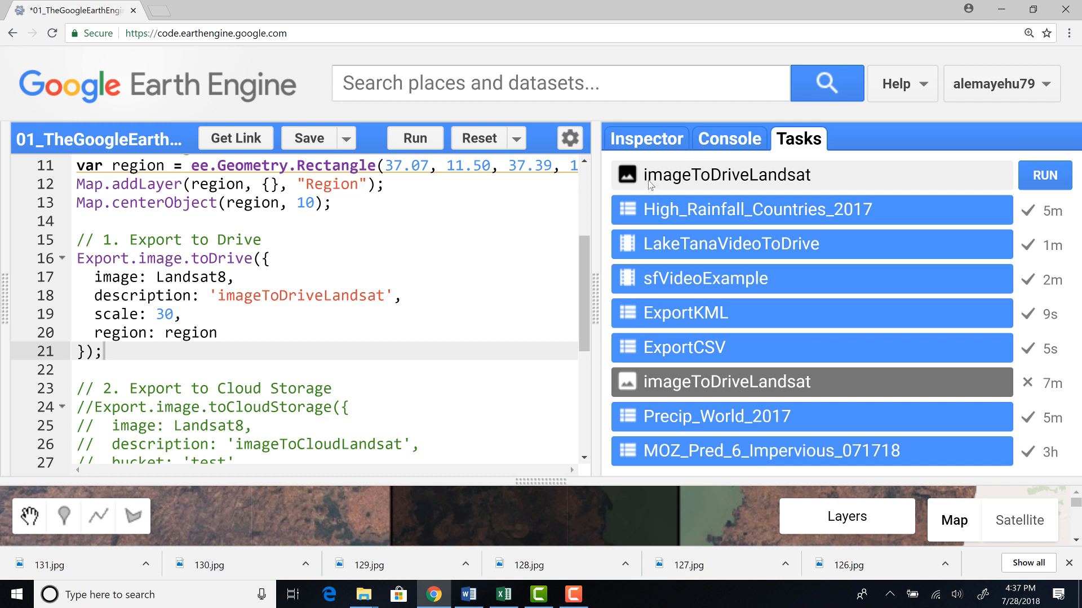
mouse_move(864, 187)
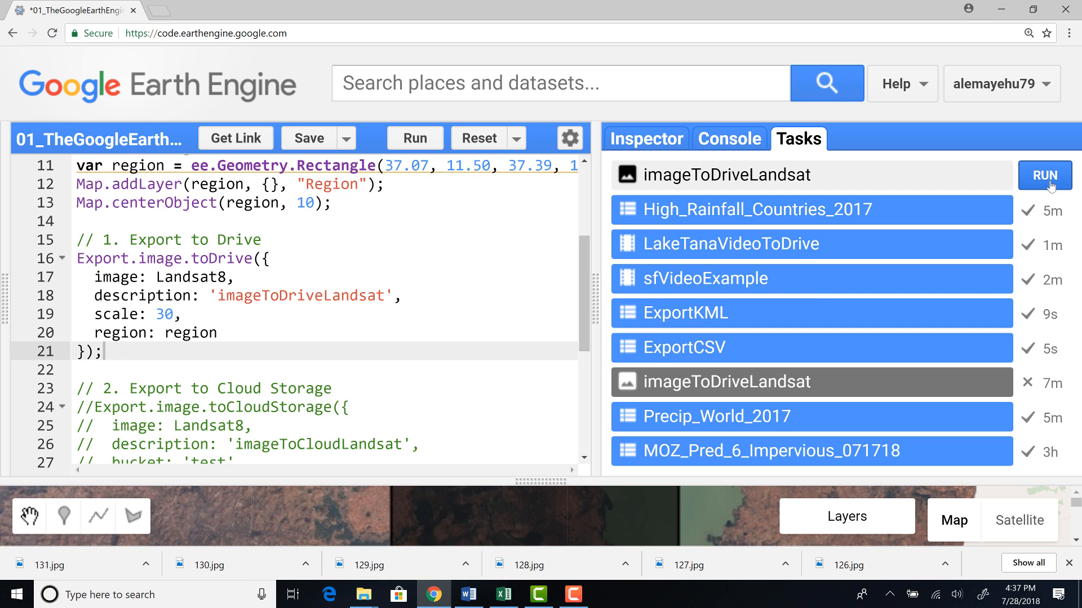
left_click(1044, 176)
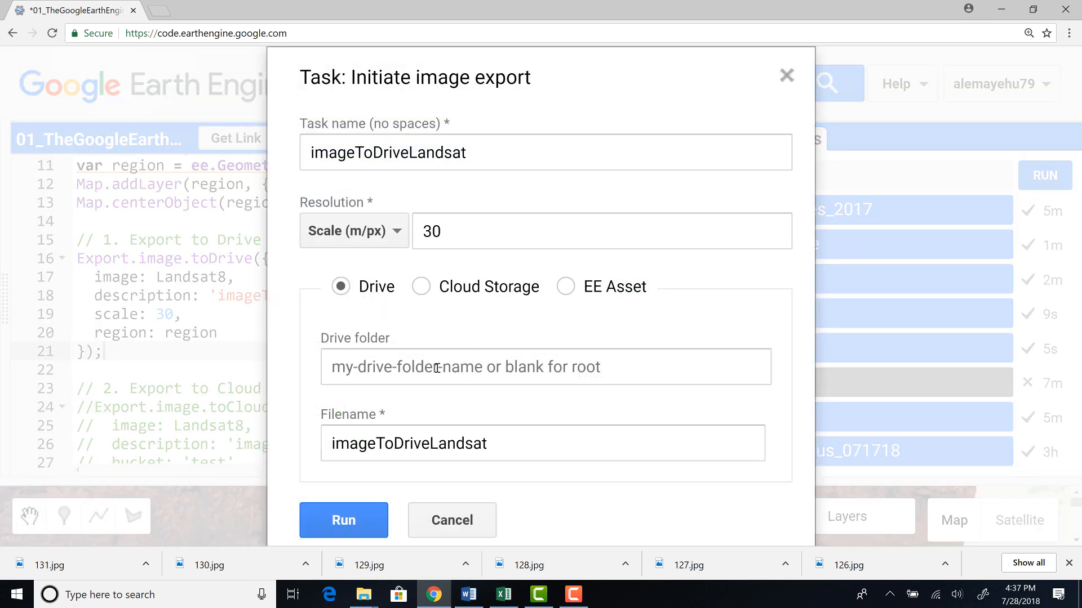
left_click(343, 520)
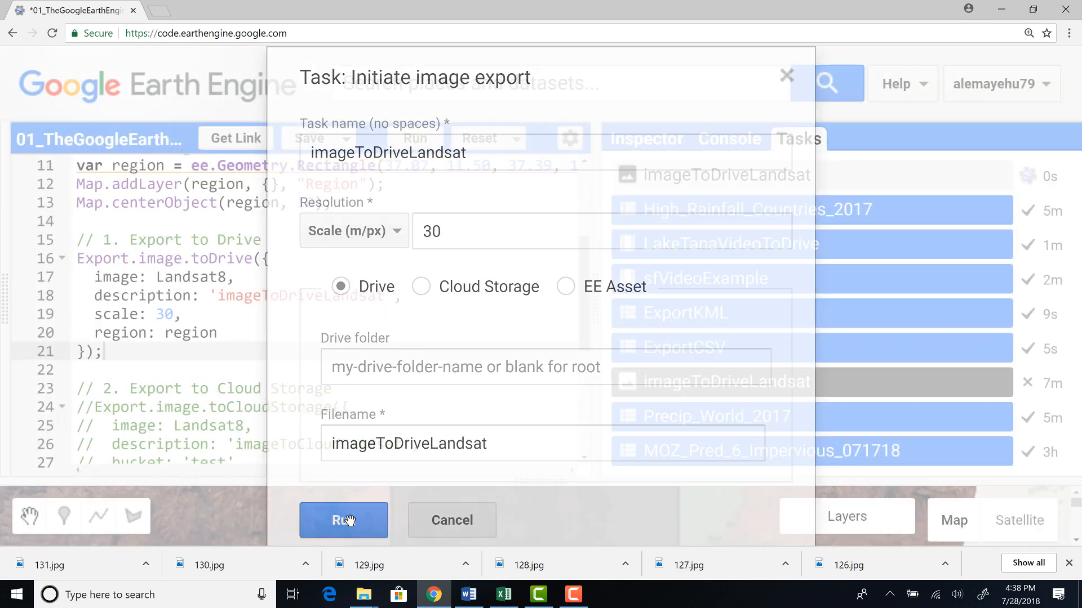
left_click(344, 520)
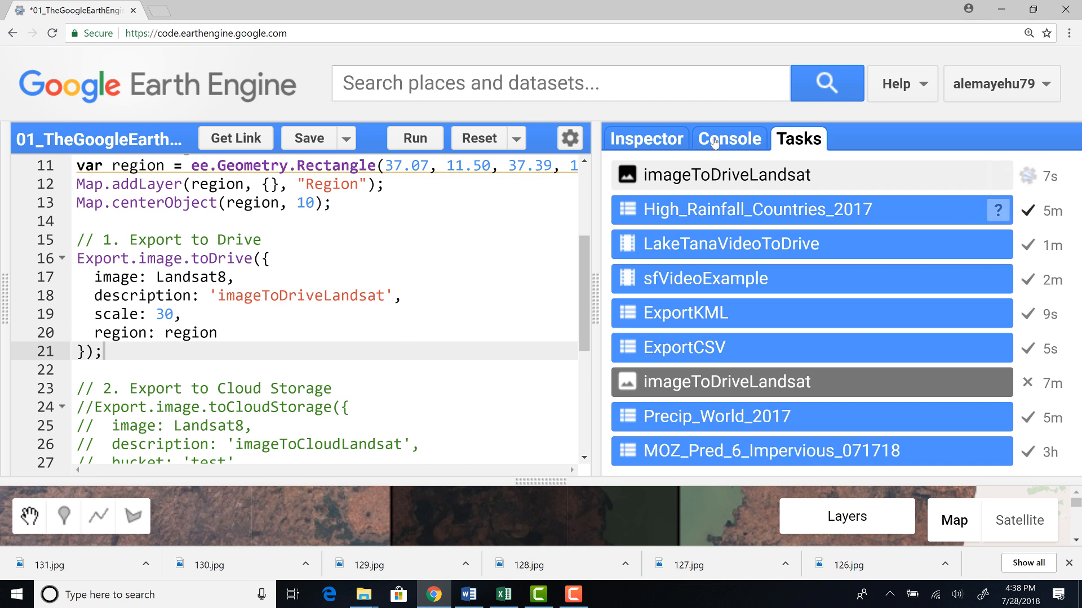
Show the Console and scroll to the toCloudStorage export block (bucket test, prefix LandsatExport)
left_click(730, 139)
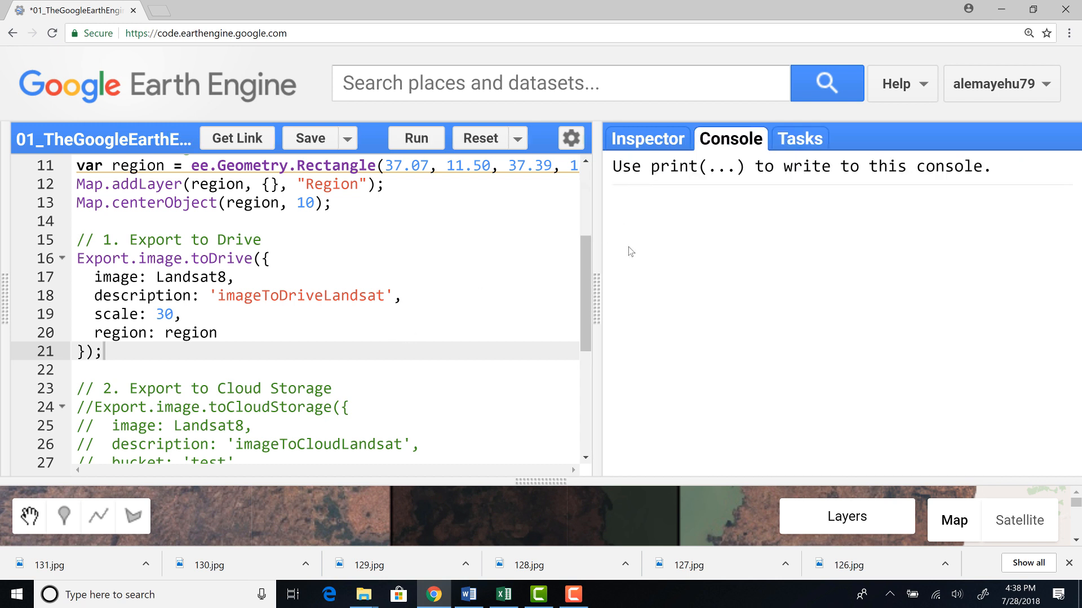
scroll("down", 3)
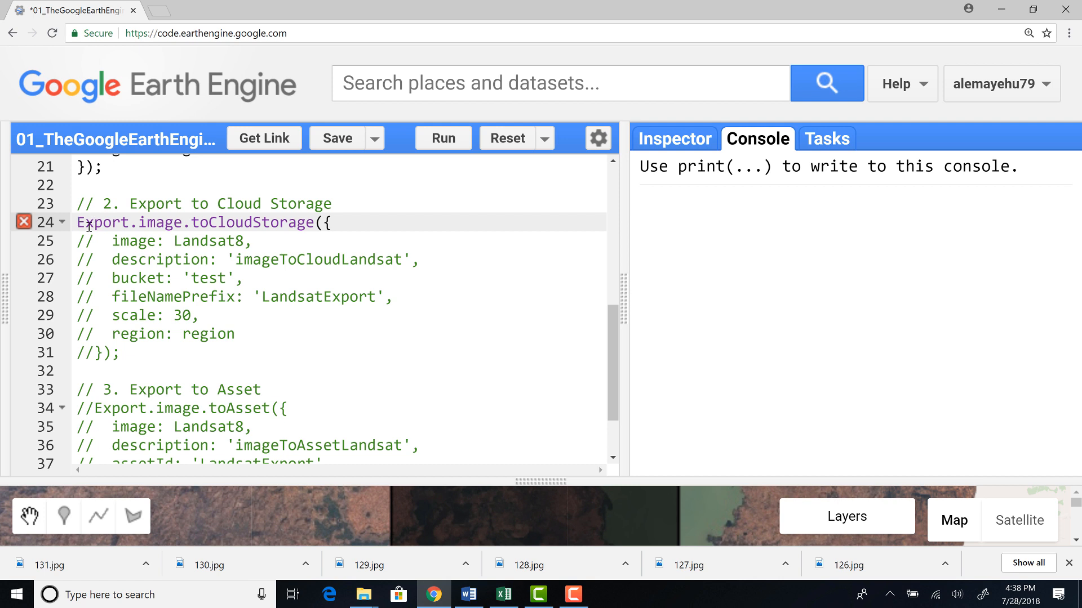
mouse_move(128, 236)
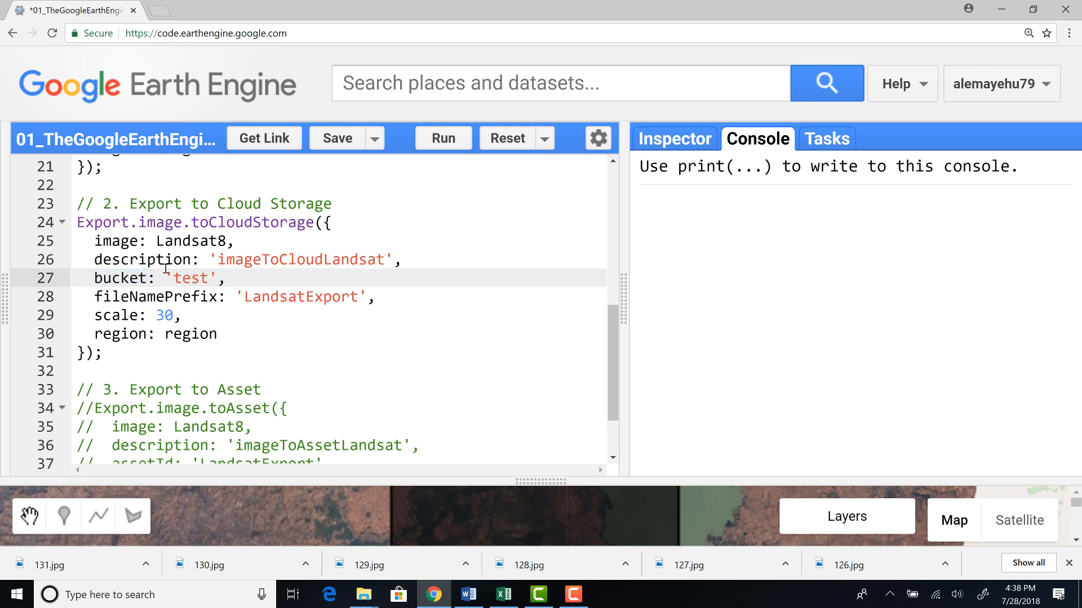
mouse_move(202, 307)
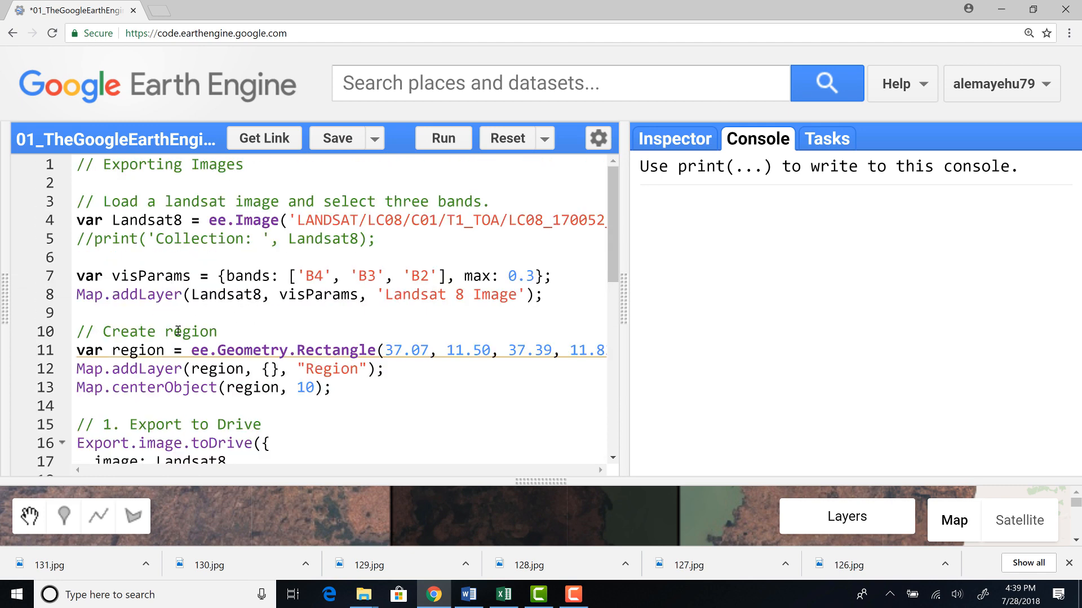
scroll("down", 3)
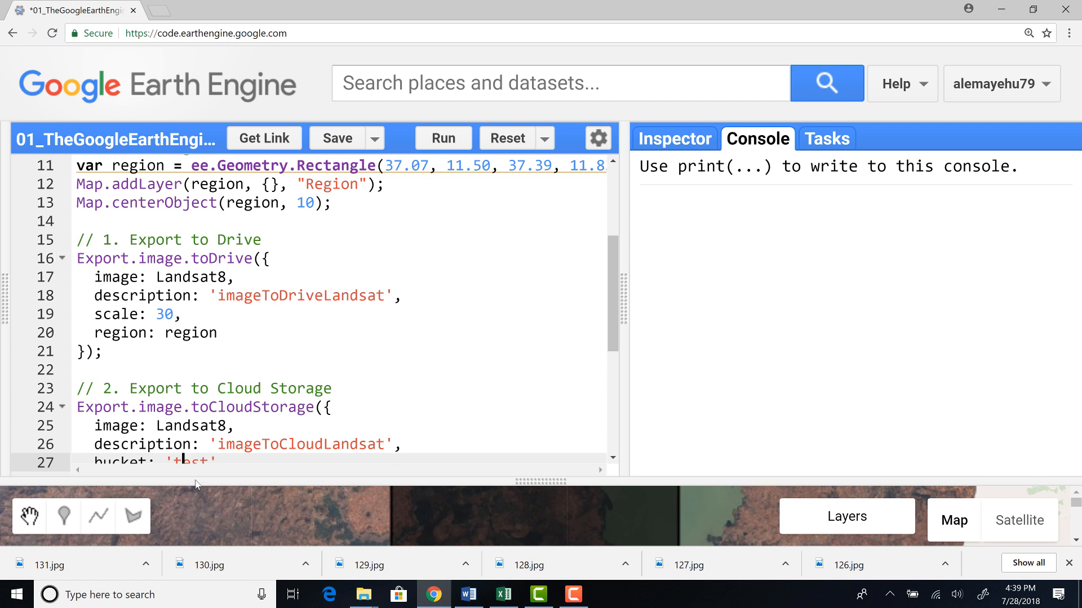
scroll("down", 3)
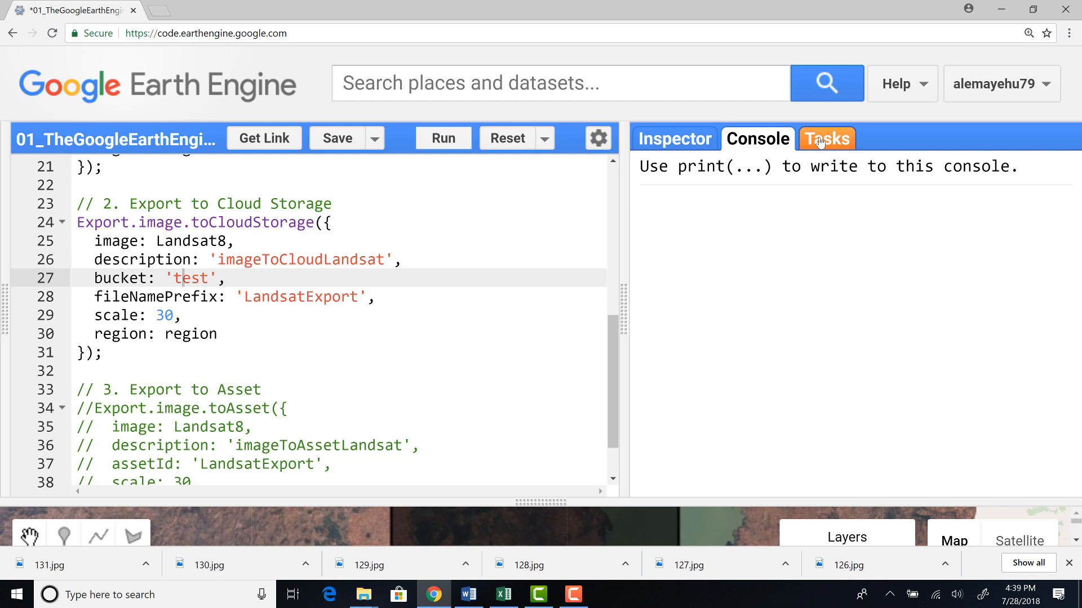
Run and confirm the imageToCloudLandsat task, then run the pending imageToDriveLandsat task
left_click(826, 139)
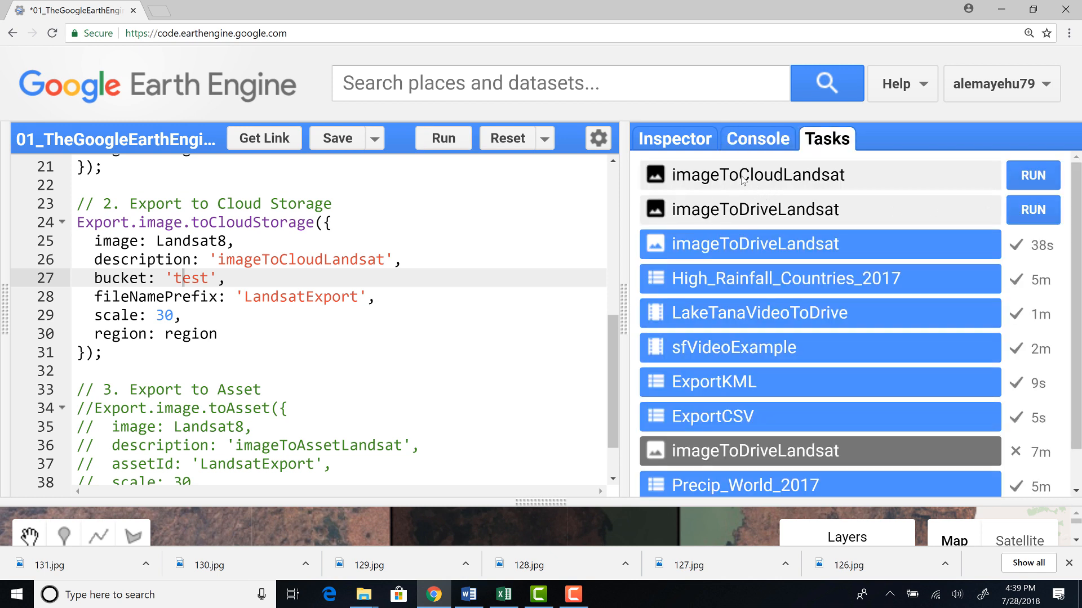
mouse_move(744, 181)
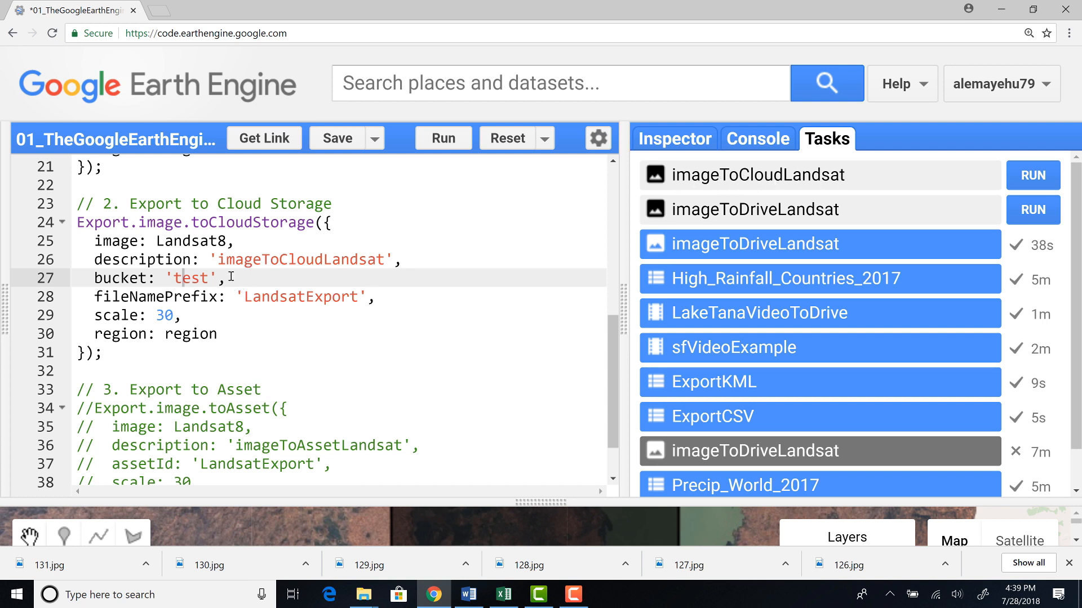
double_click(309, 259)
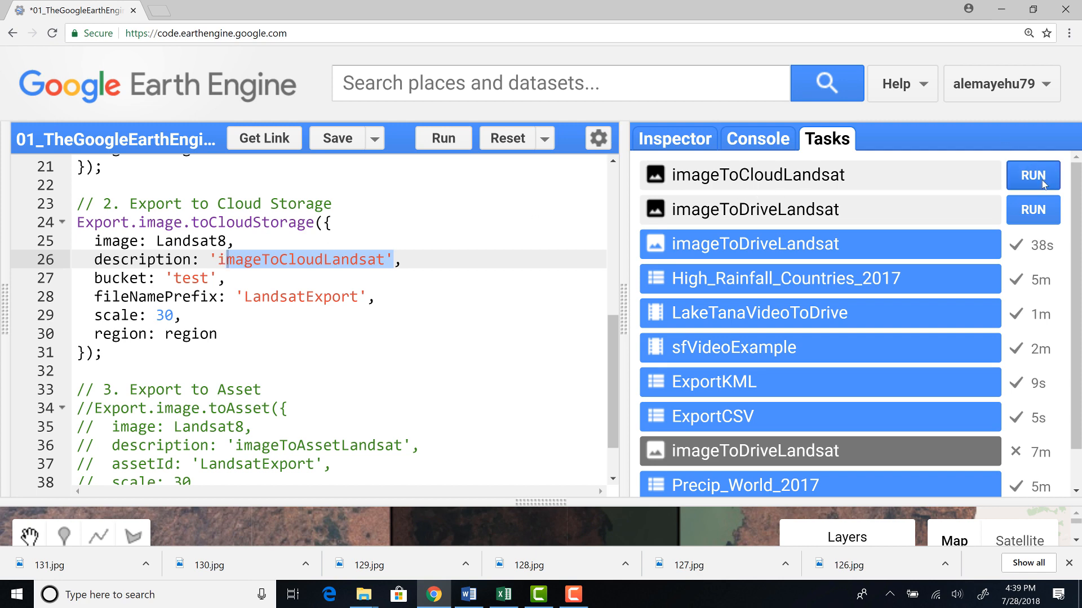
left_click(1032, 174)
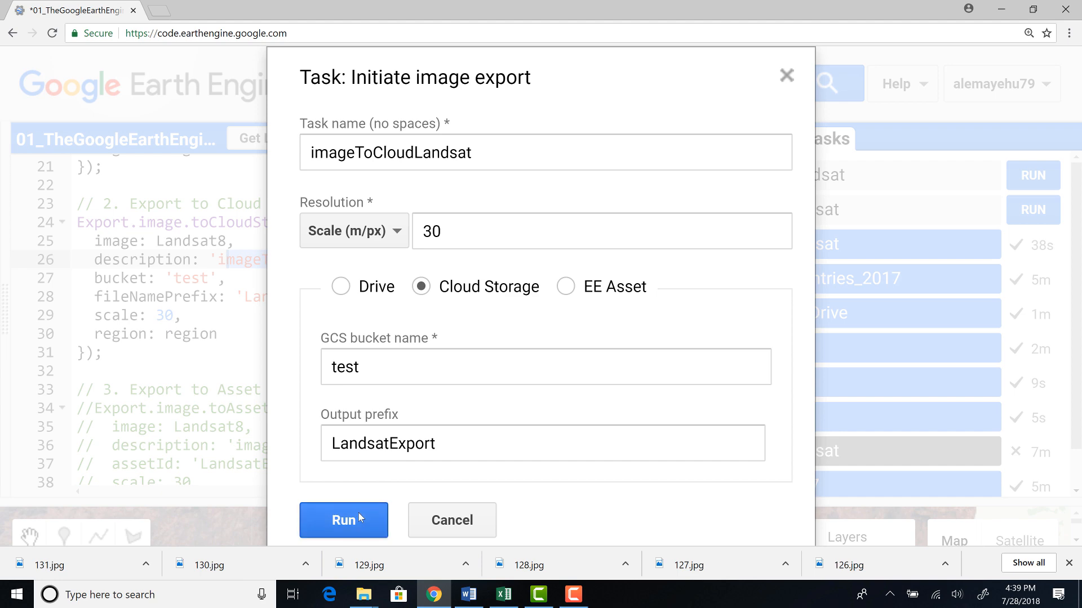
left_click(344, 520)
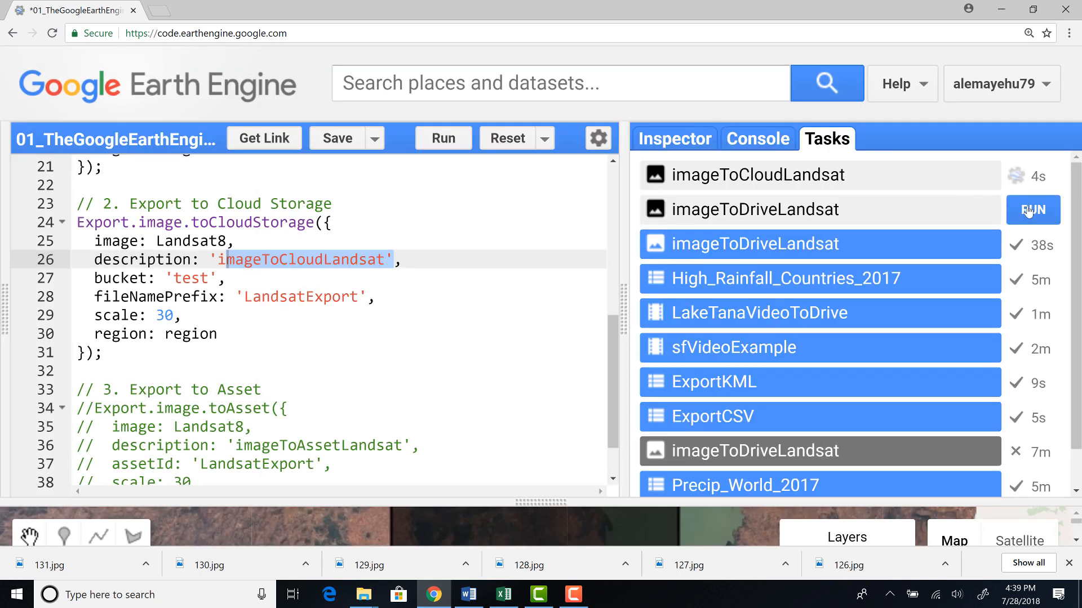
left_click(1032, 210)
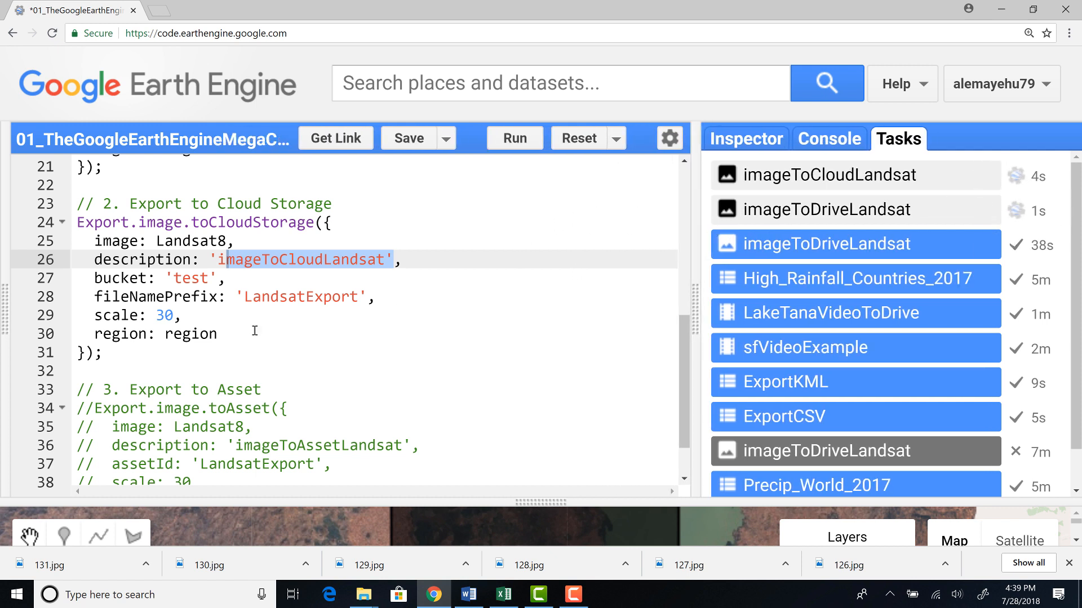
Scroll to the Export to Asset section and show the Assets tab
scroll("down", 3)
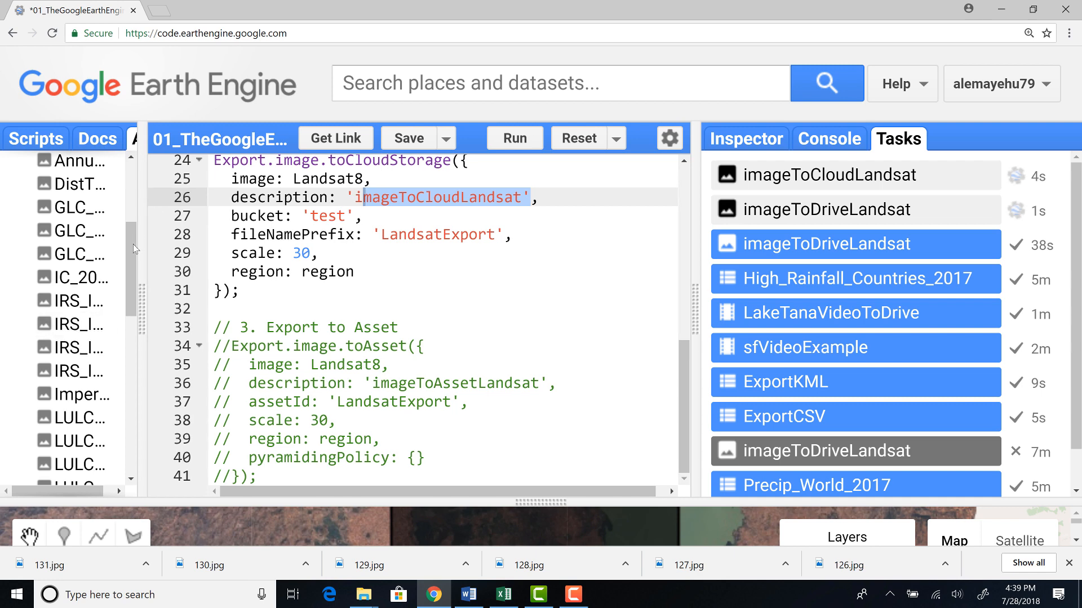
left_click(158, 138)
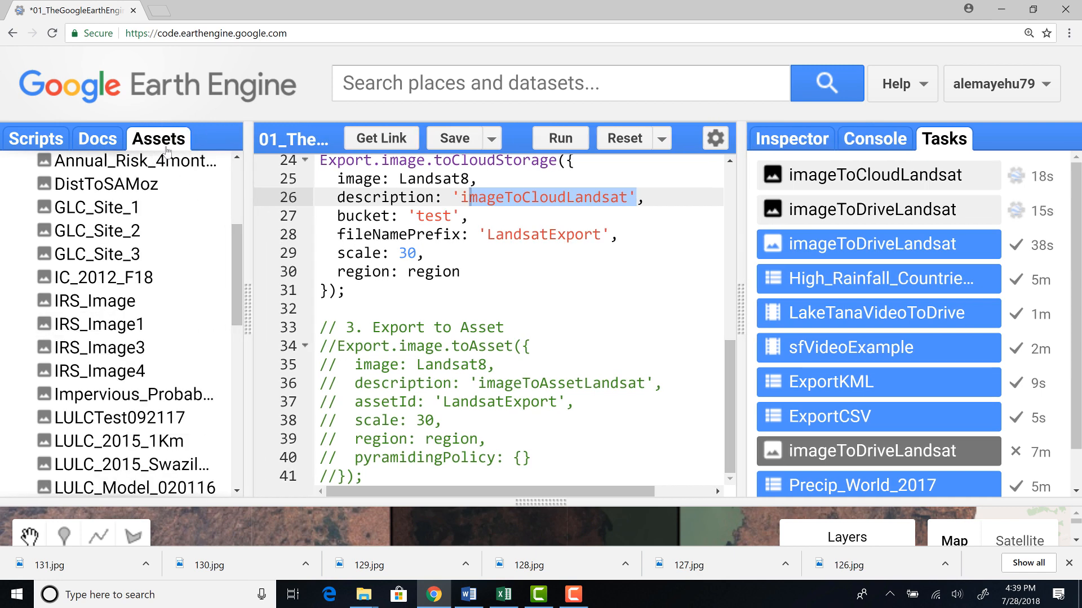
mouse_move(158, 180)
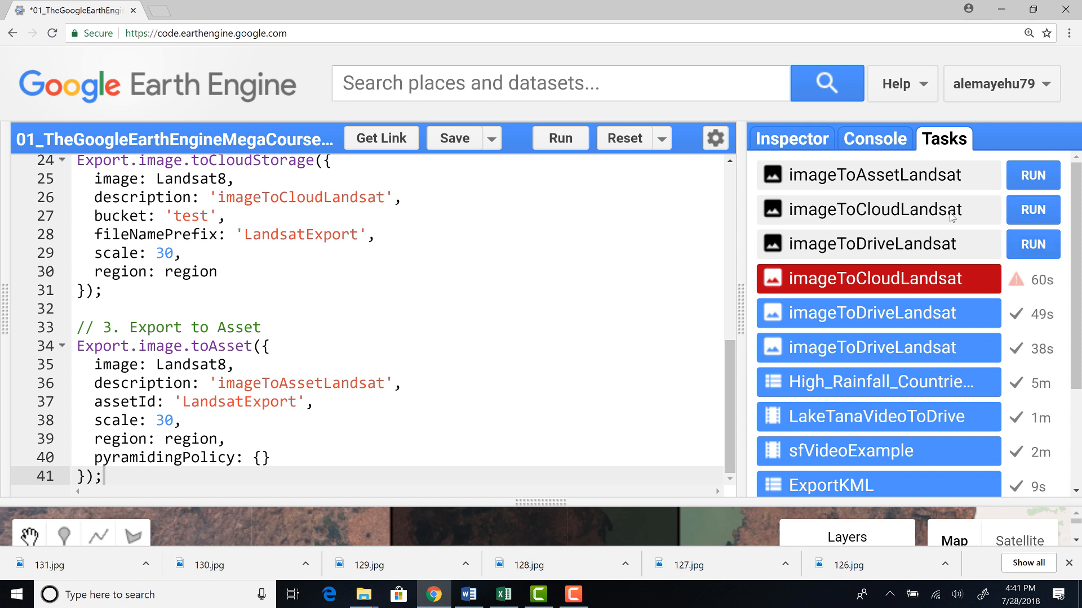
mouse_move(877, 259)
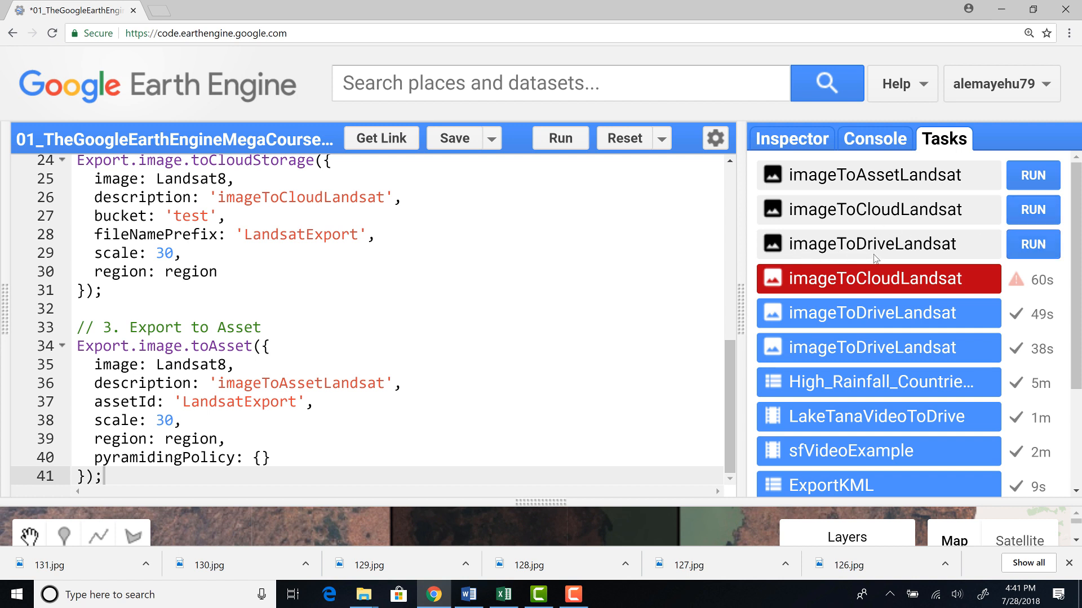
mouse_move(904, 221)
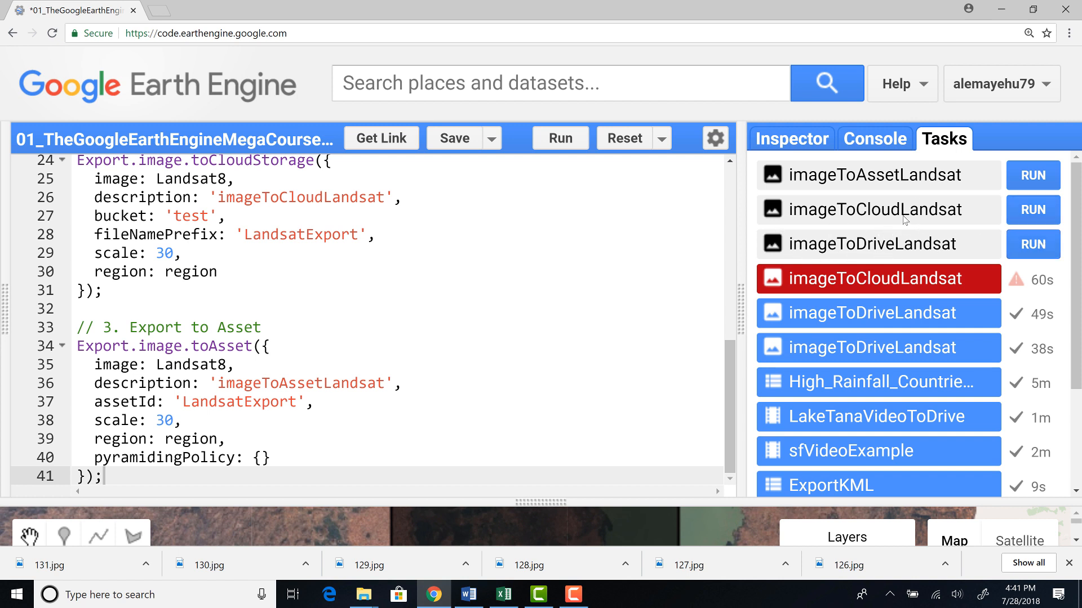